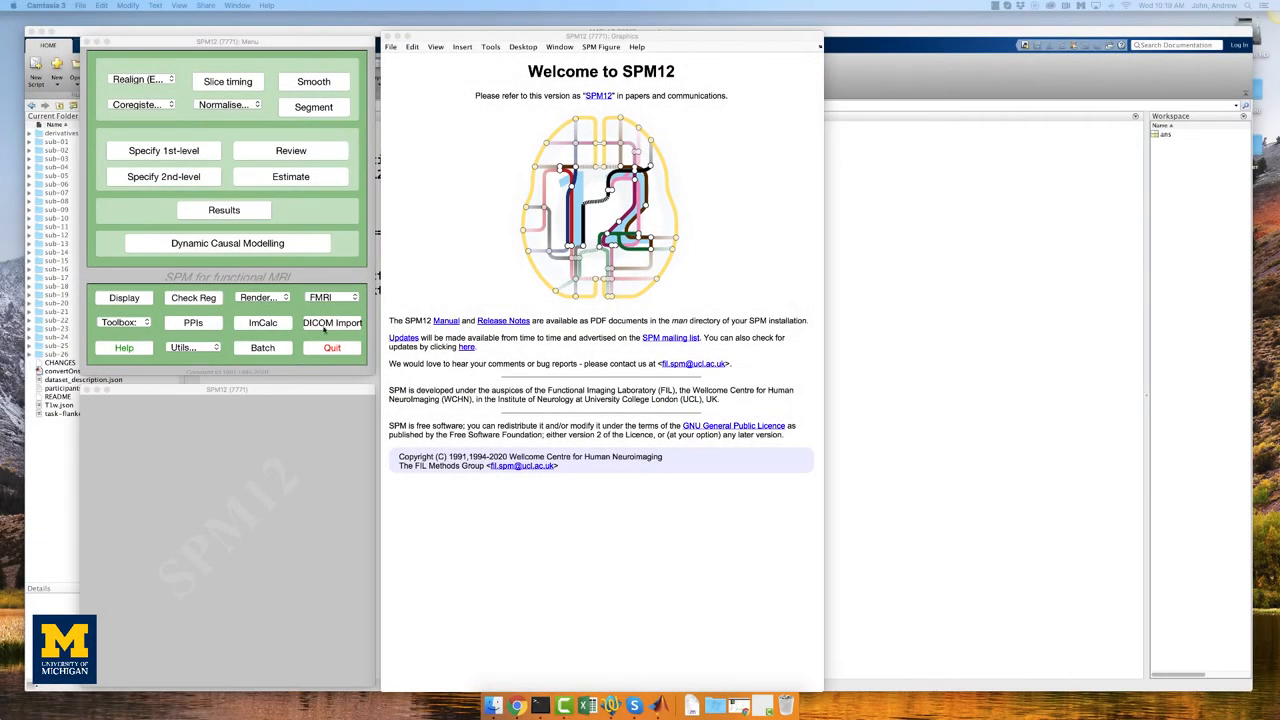
- Start a new batch with a Named File Selector and the Realign module
{"action": "left_click", "coordinate": [262, 347]}
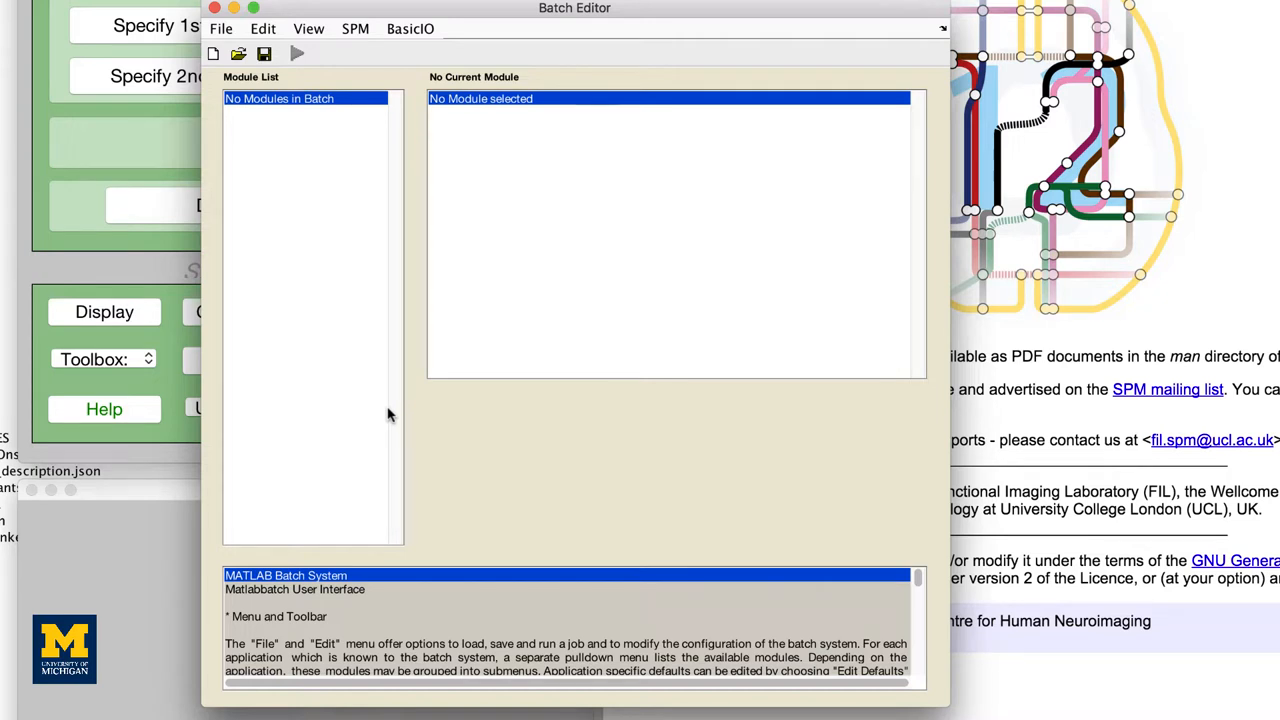
{"action": "left_click", "coordinate": [410, 28]}
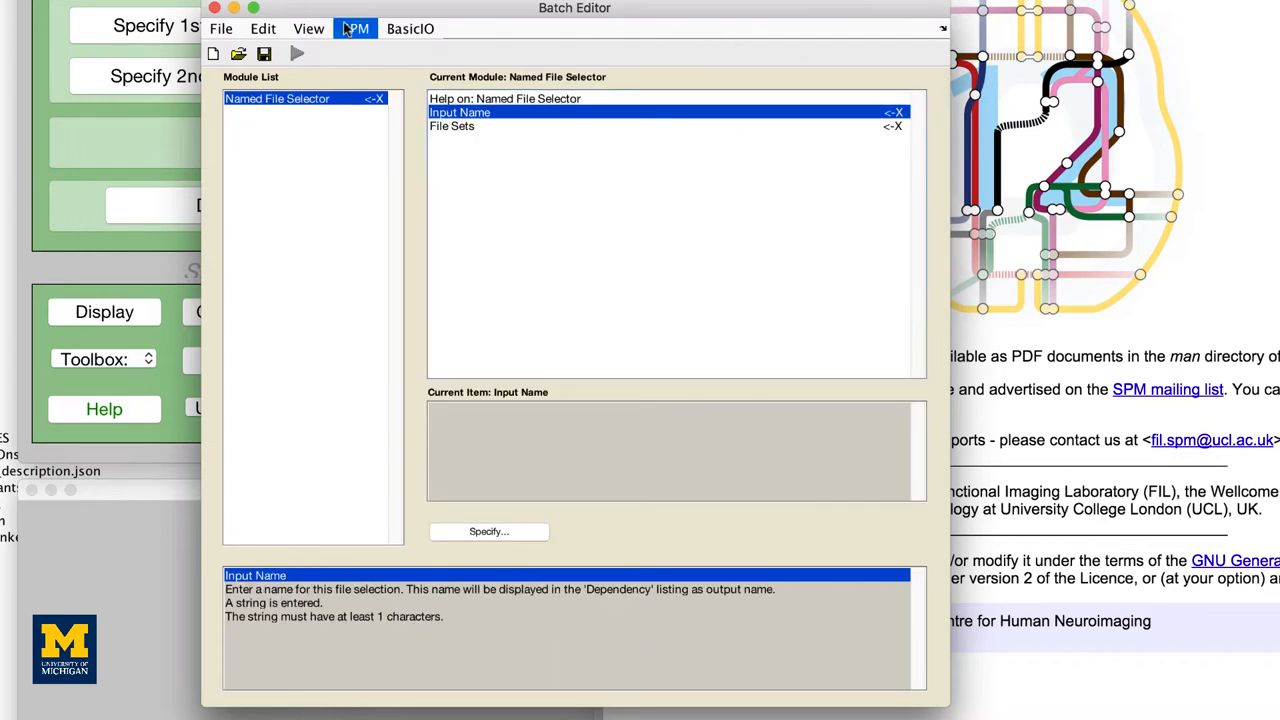
{"action": "left_click", "coordinate": [355, 28]}
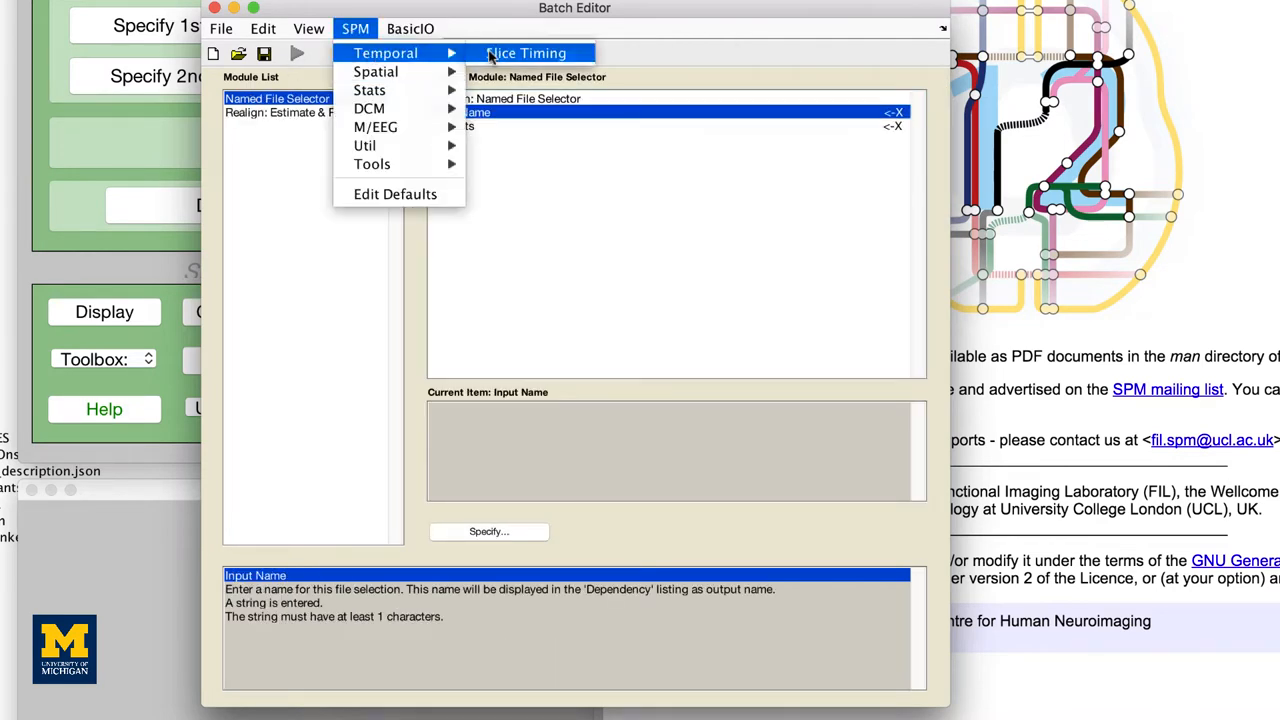
- Add Slice Timing, Coregister, Segment, Normalise, Smooth and the stats modules to the batch
{"action": "left_click", "coordinate": [526, 53]}
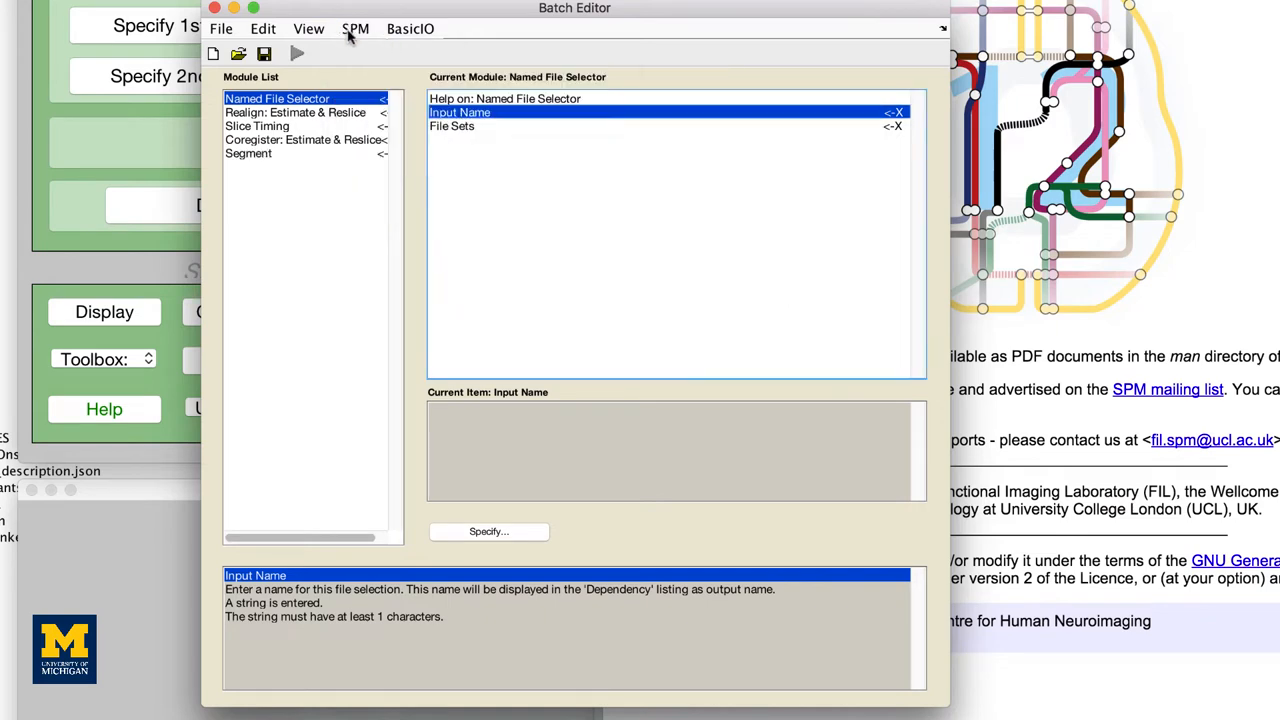
{"action": "left_click", "coordinate": [355, 28]}
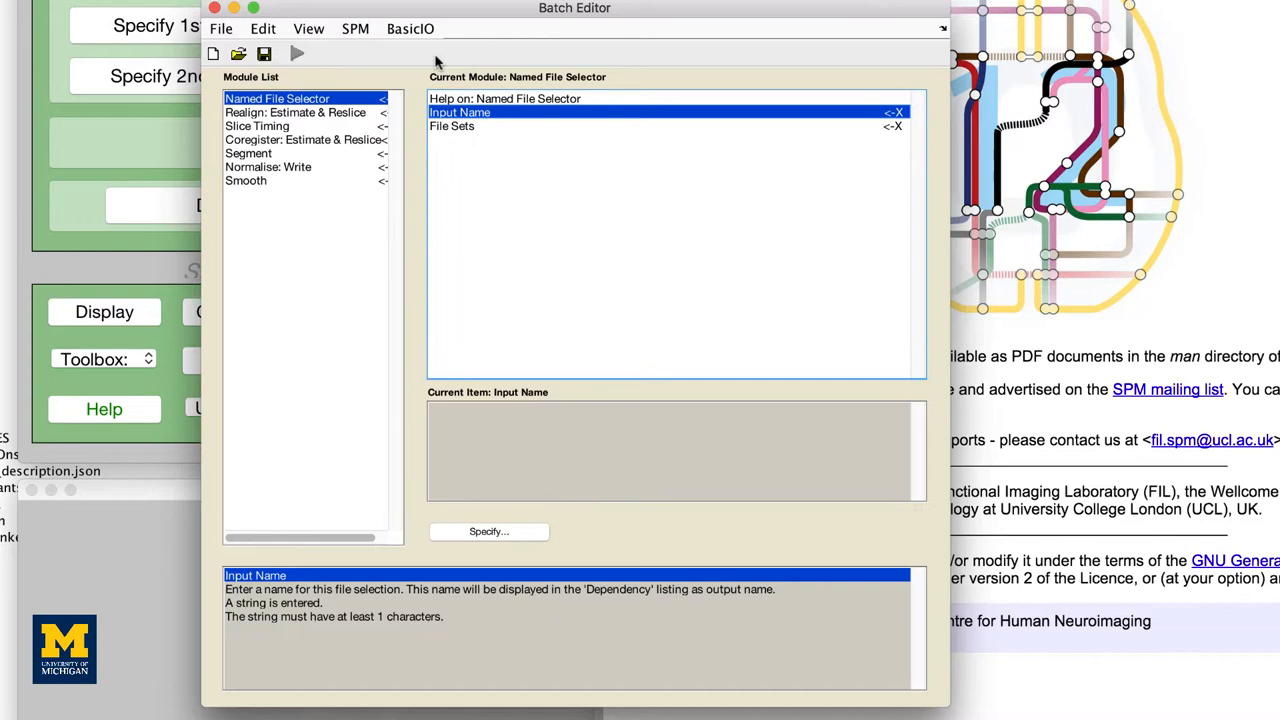
{"action": "left_click", "coordinate": [356, 28]}
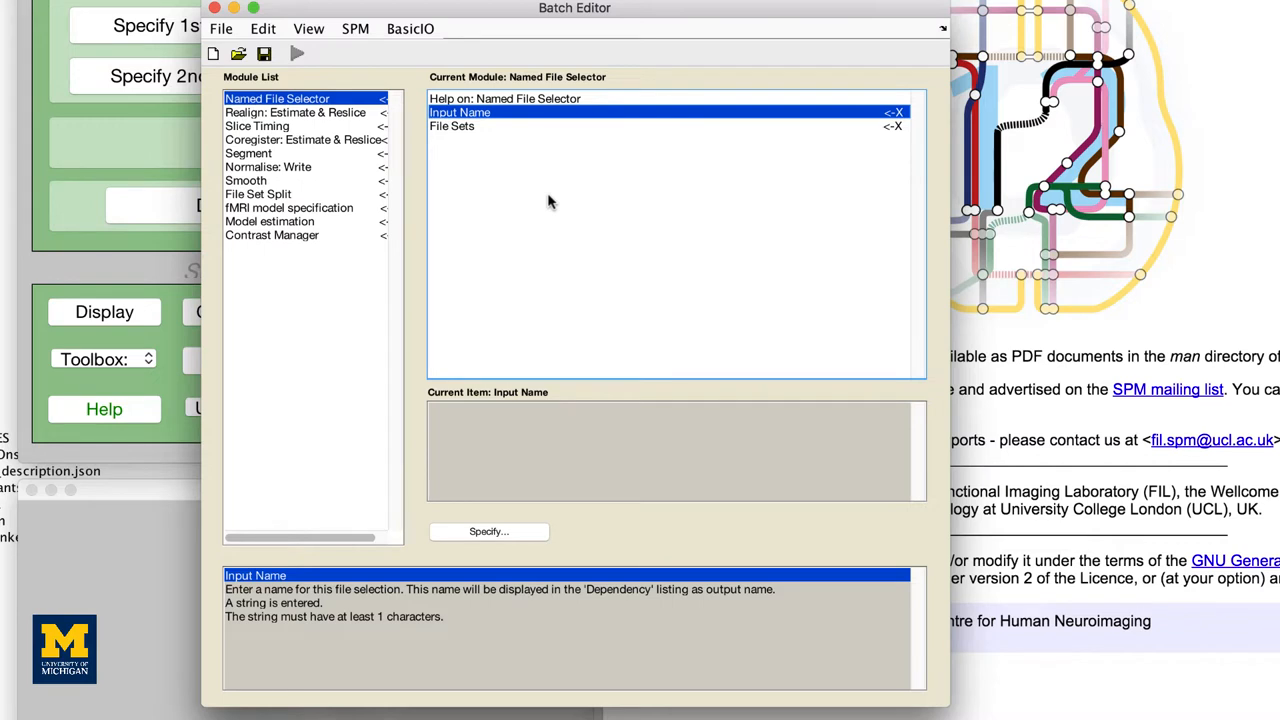
{"action": "mouse_move", "coordinate": [490, 140]}
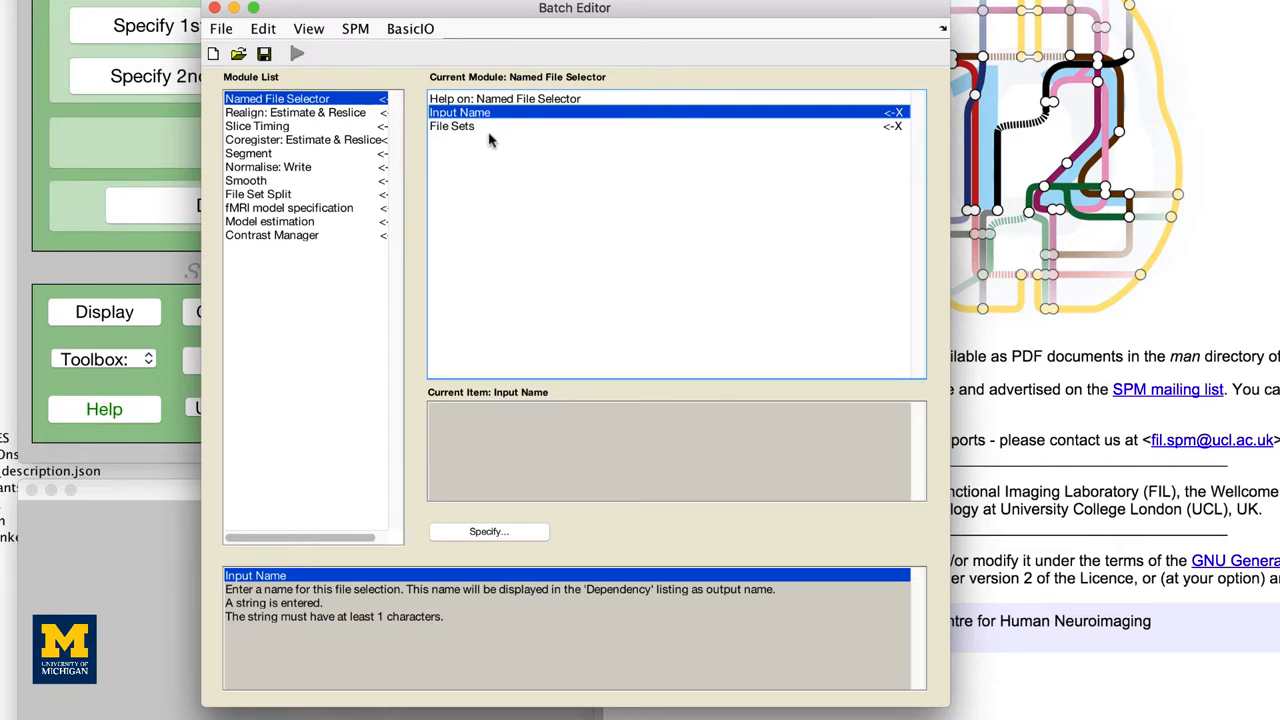
{"action": "mouse_move", "coordinate": [483, 118]}
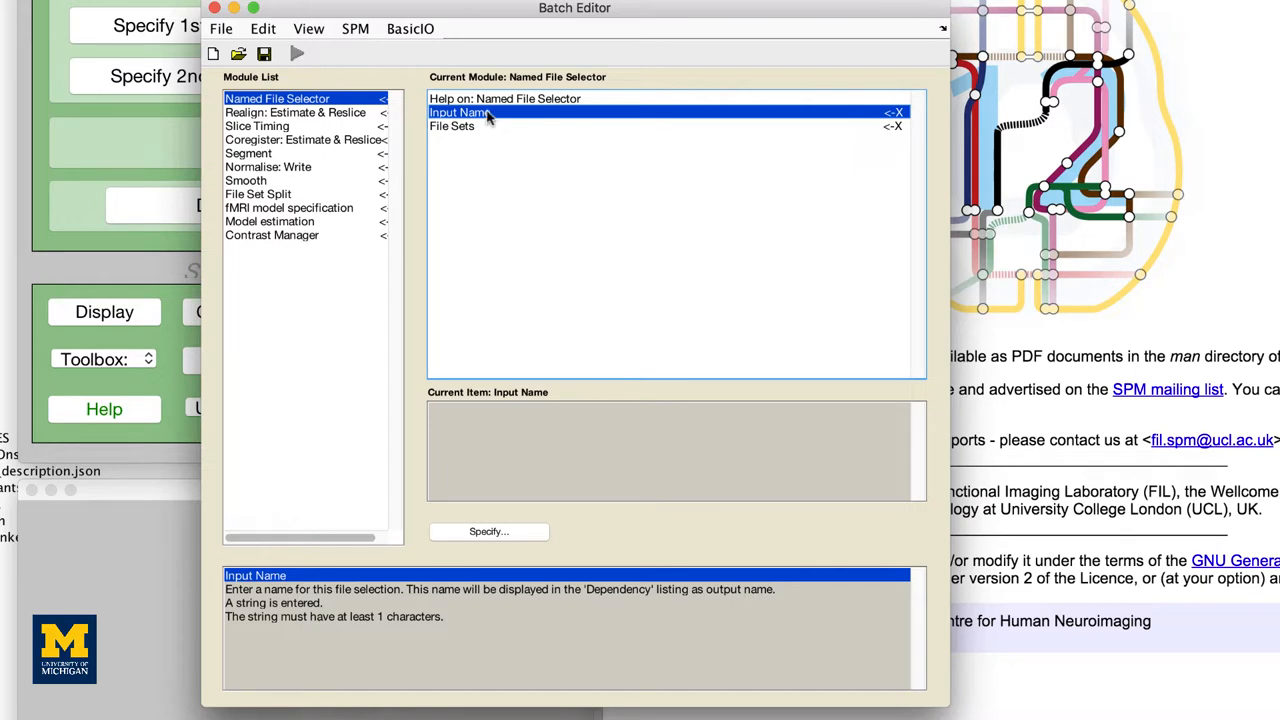
- Name the selector run1run2files and load sub-01's run-1 and run-2 bold images as two file sets
{"action": "double_click", "coordinate": [460, 112]}
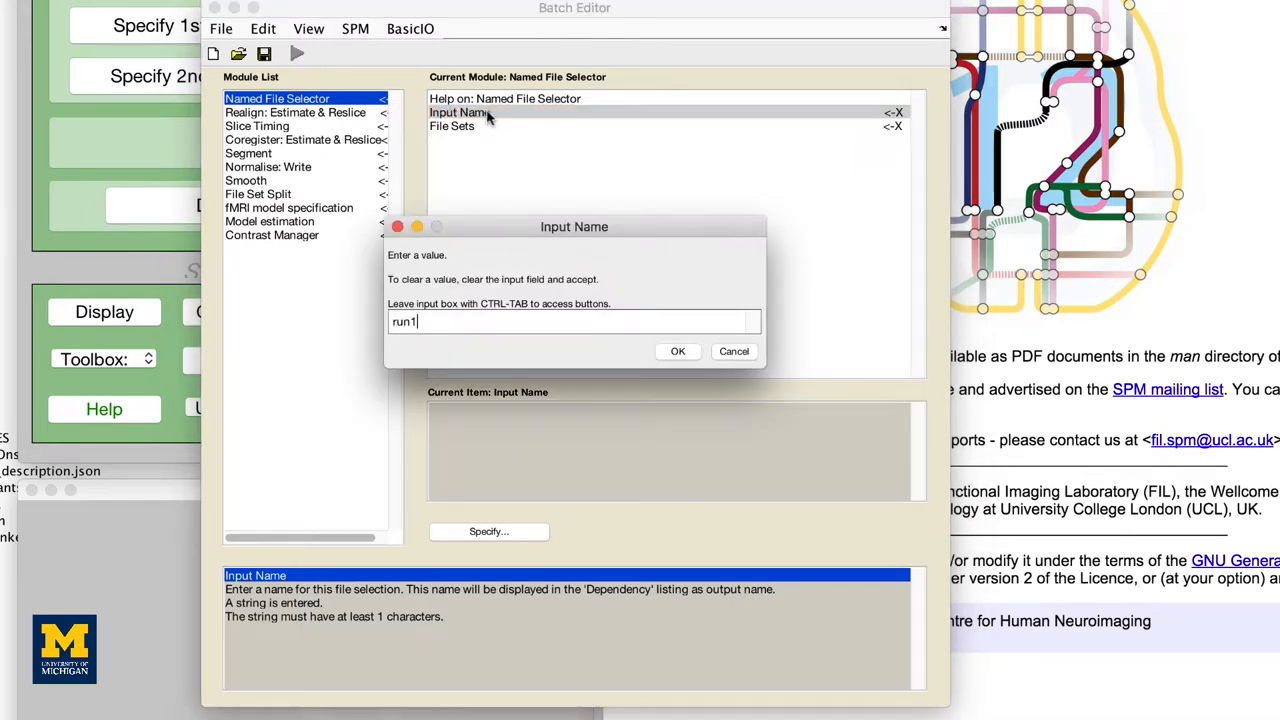
{"action": "left_click", "coordinate": [678, 351]}
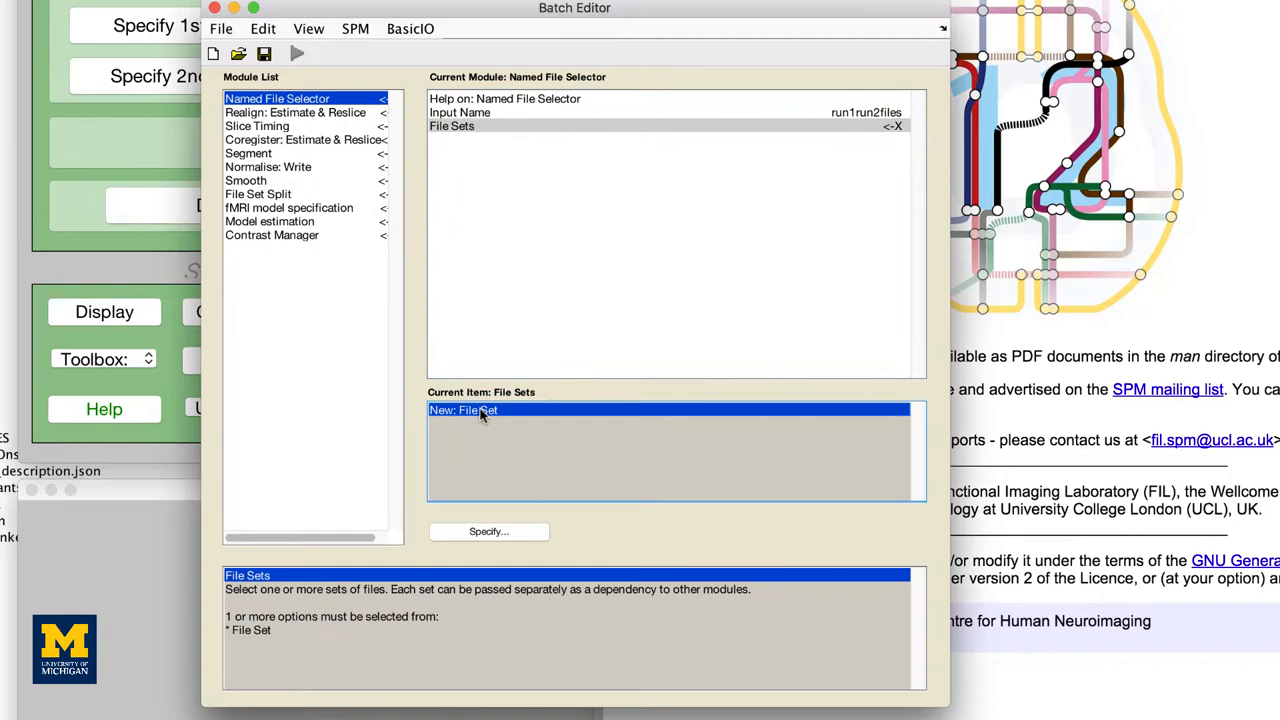
{"action": "left_click", "coordinate": [488, 531]}
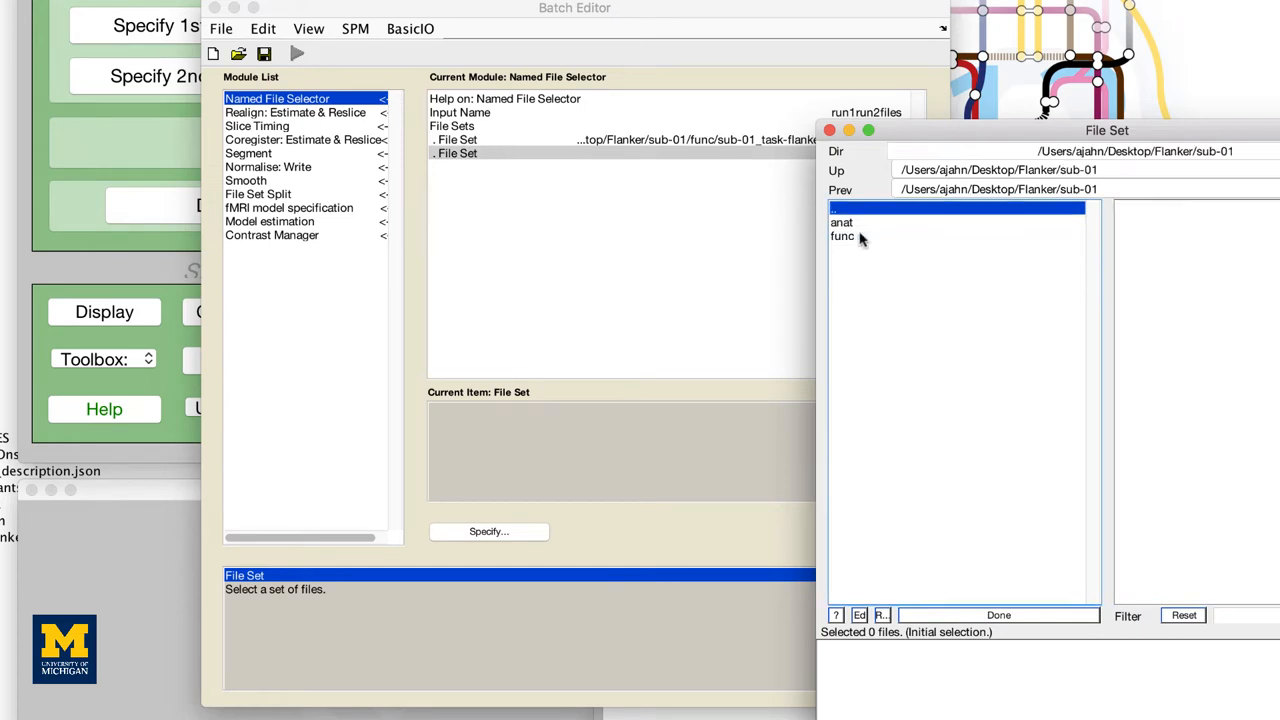
{"action": "left_click", "coordinate": [999, 615]}
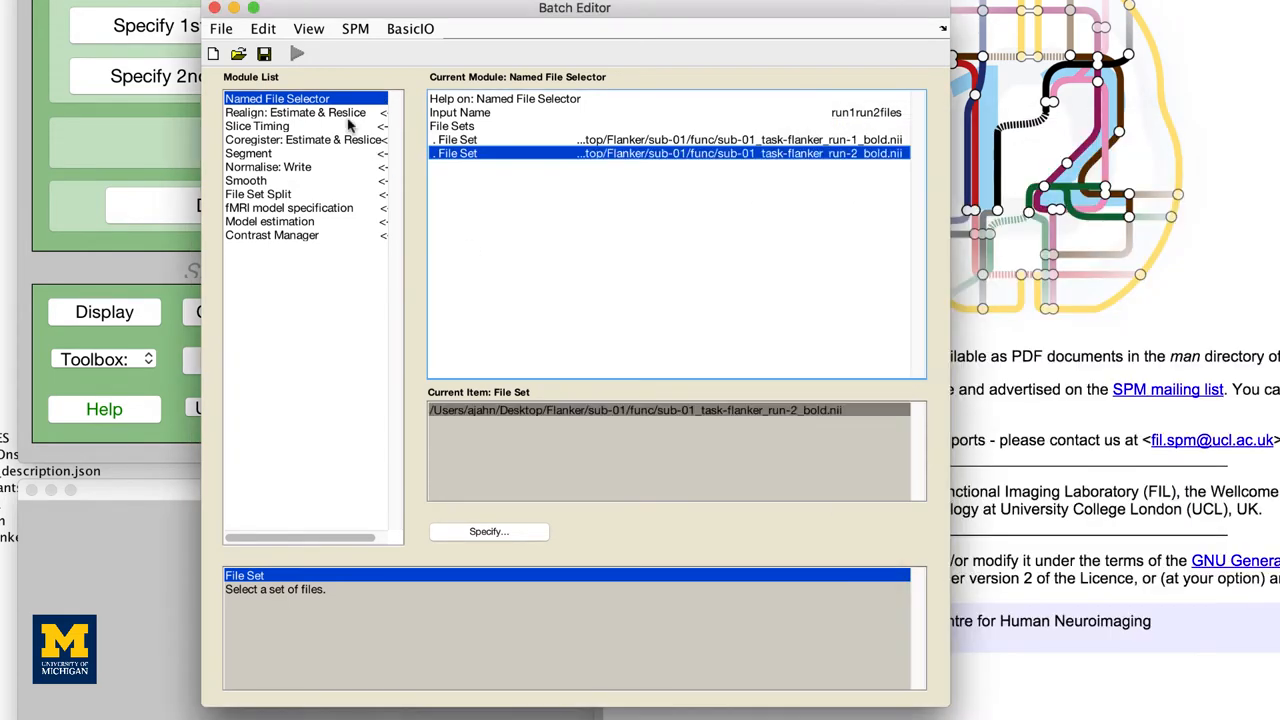
{"action": "left_click", "coordinate": [296, 112]}
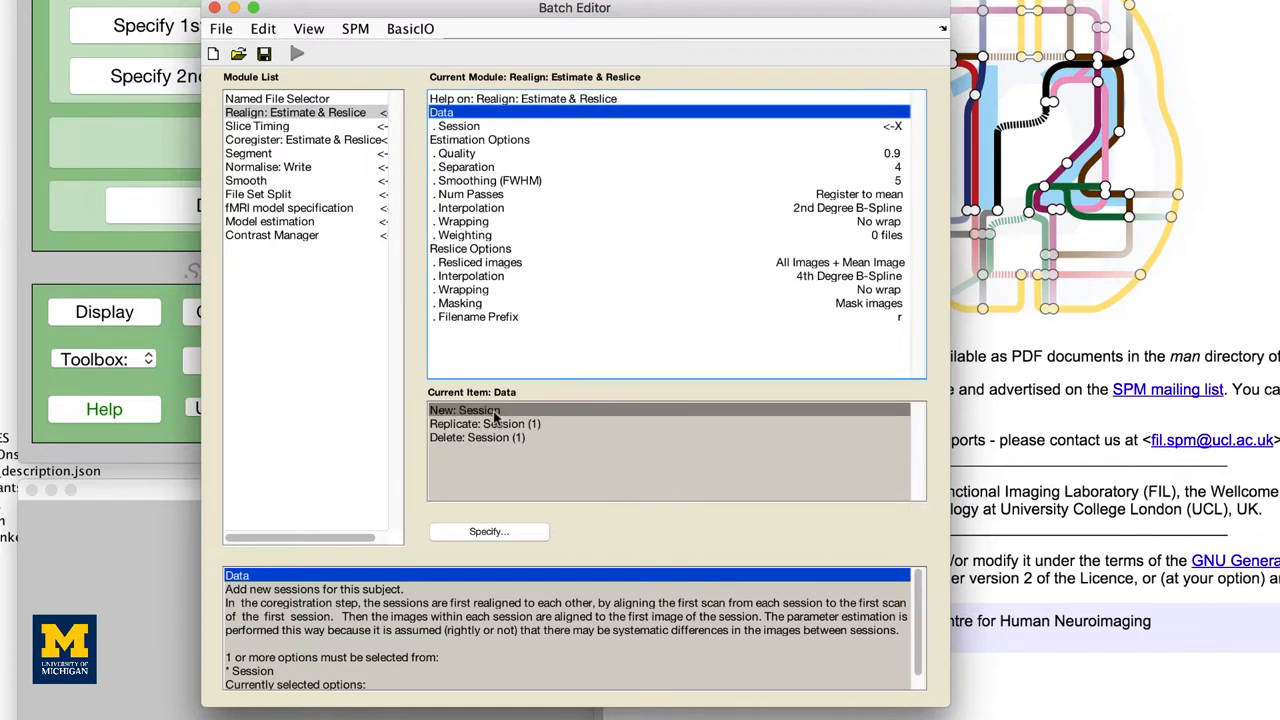
- Add two realign sessions linked by dependency to run1run2files(1) and (2)
{"action": "left_click", "coordinate": [465, 410]}
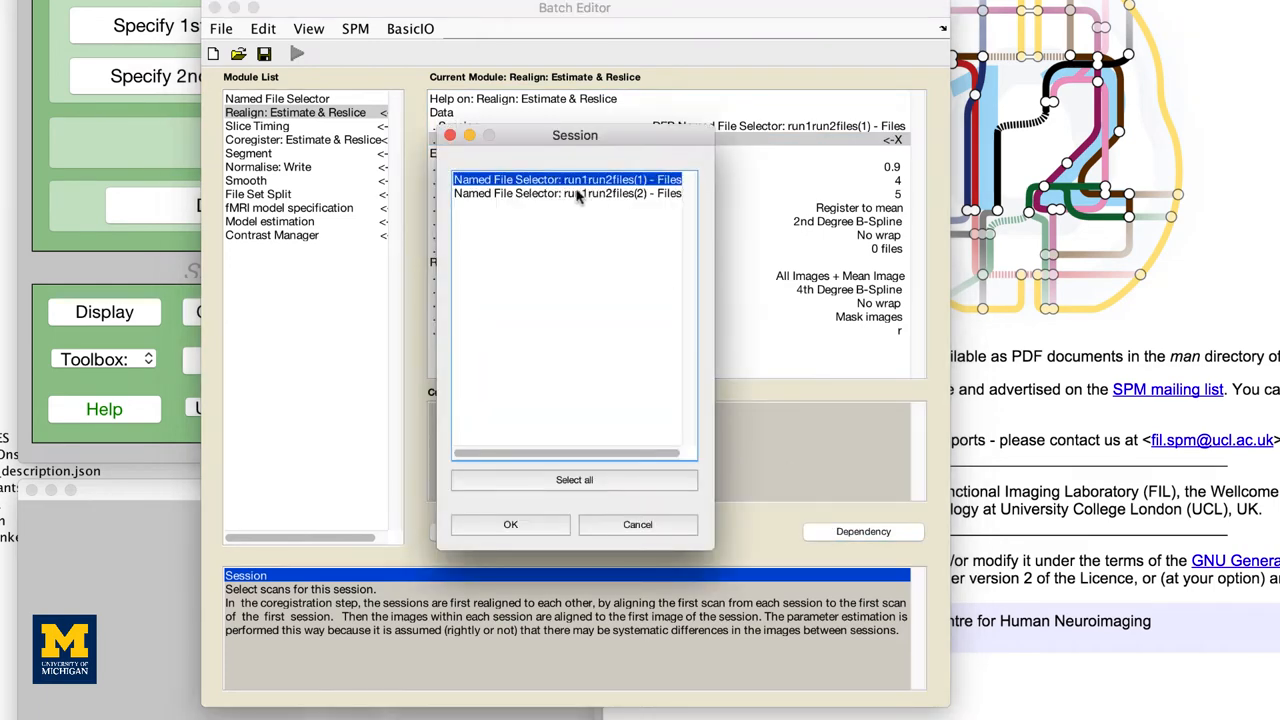
{"action": "left_click", "coordinate": [510, 524]}
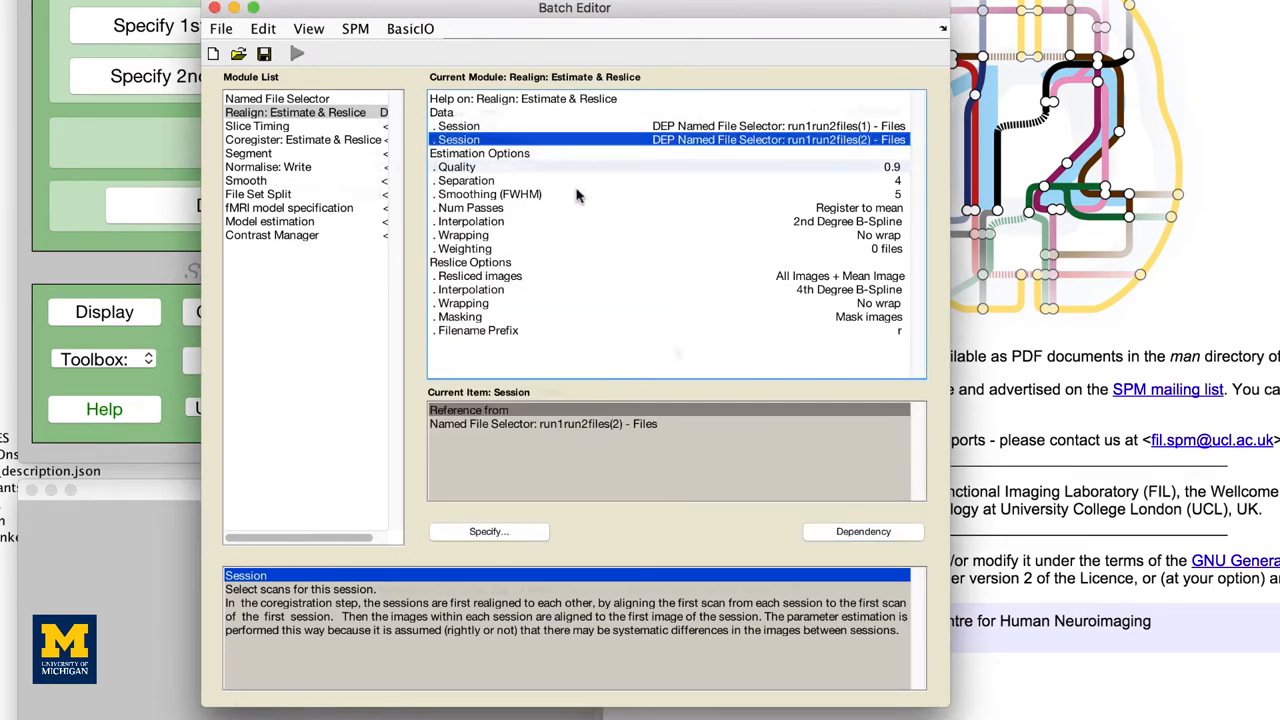
{"action": "left_click", "coordinate": [258, 194]}
{"action": "type", "text": "[1:2:40 2"}
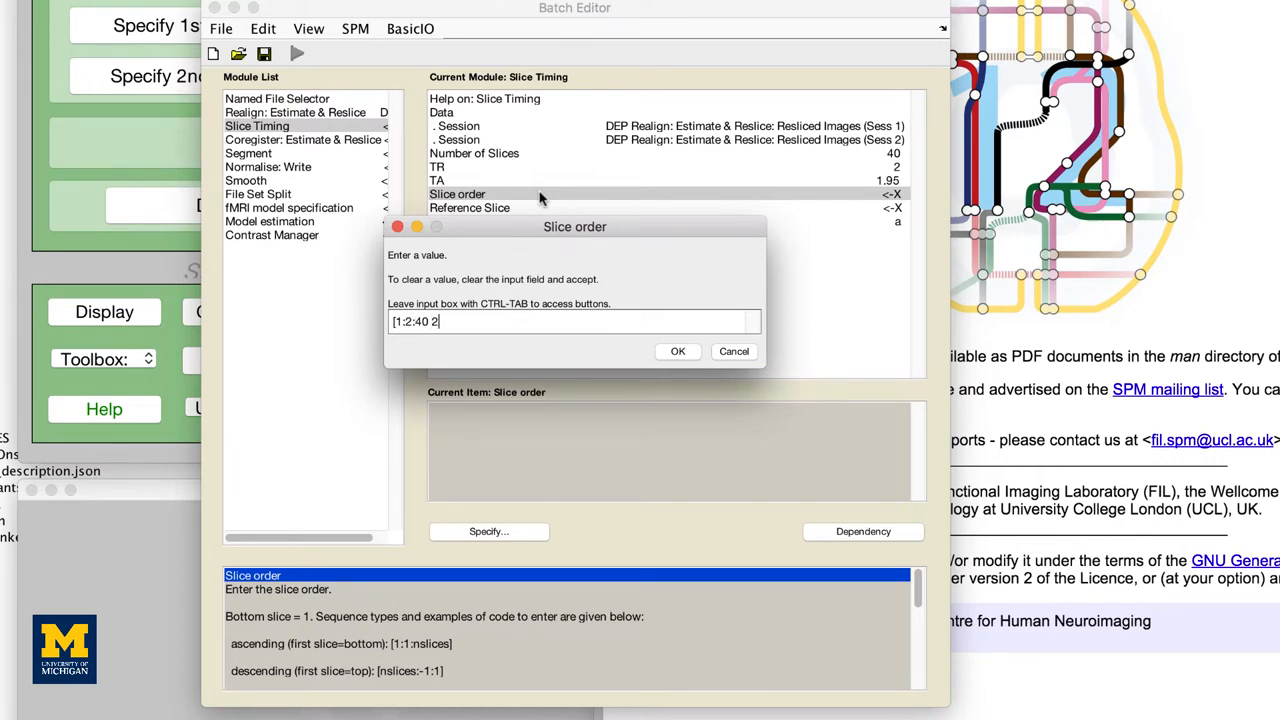
- Set slice order [1:2:40 2:2:40] and reference slice 1 in Slice Timing
{"action": "type", "text": ":40]"}
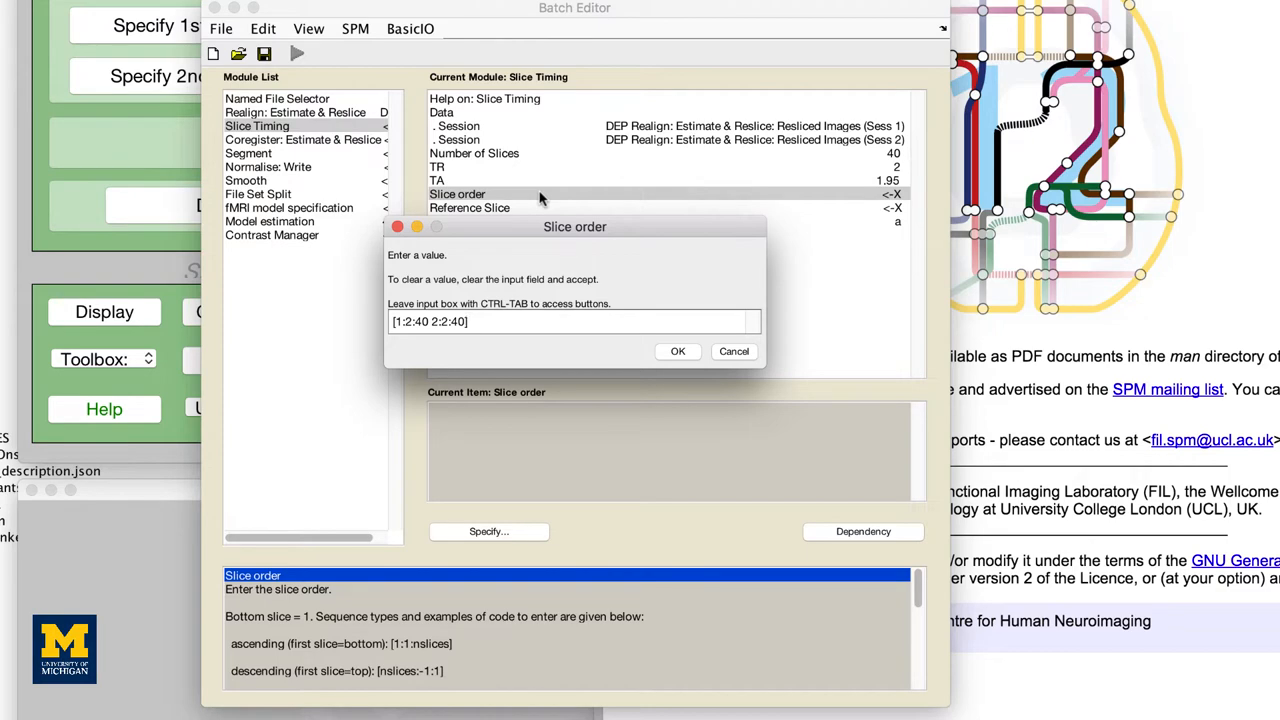
{"action": "left_click", "coordinate": [677, 351]}
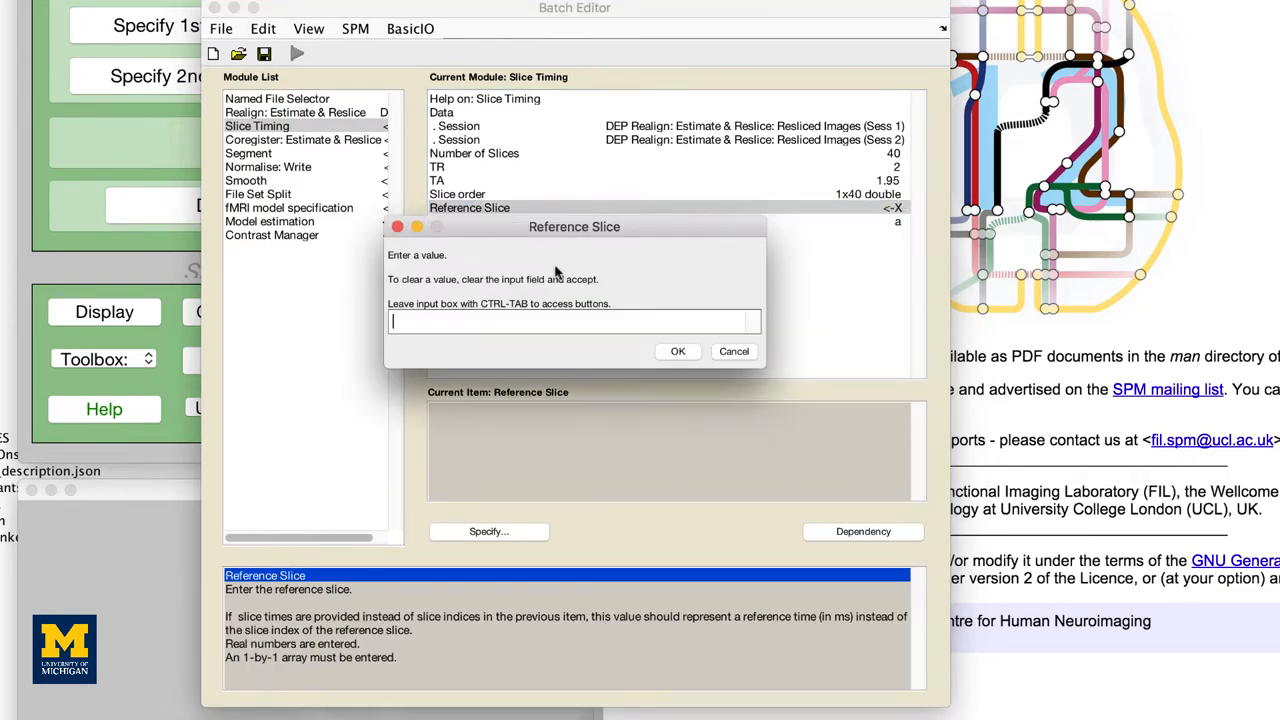
{"action": "left_click", "coordinate": [678, 351]}
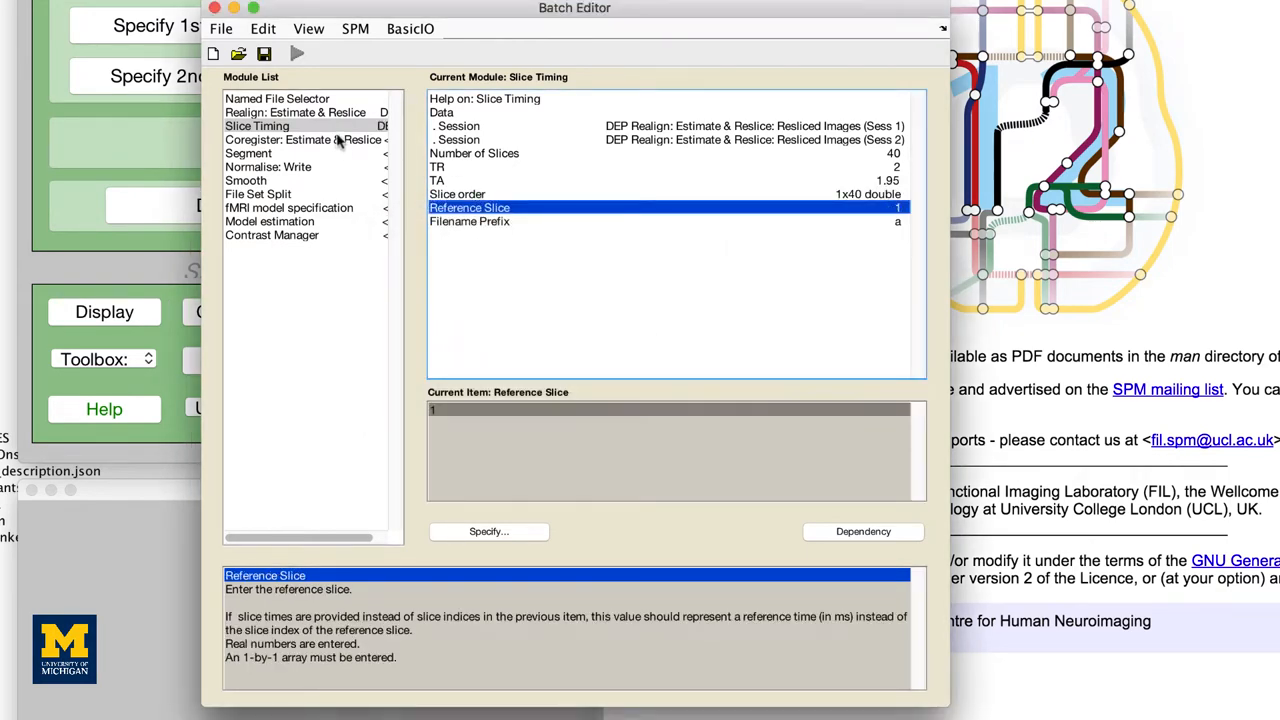
- Link Coregister through Contrast Manager by dependencies and define the four t-contrasts
{"action": "left_click", "coordinate": [305, 139]}
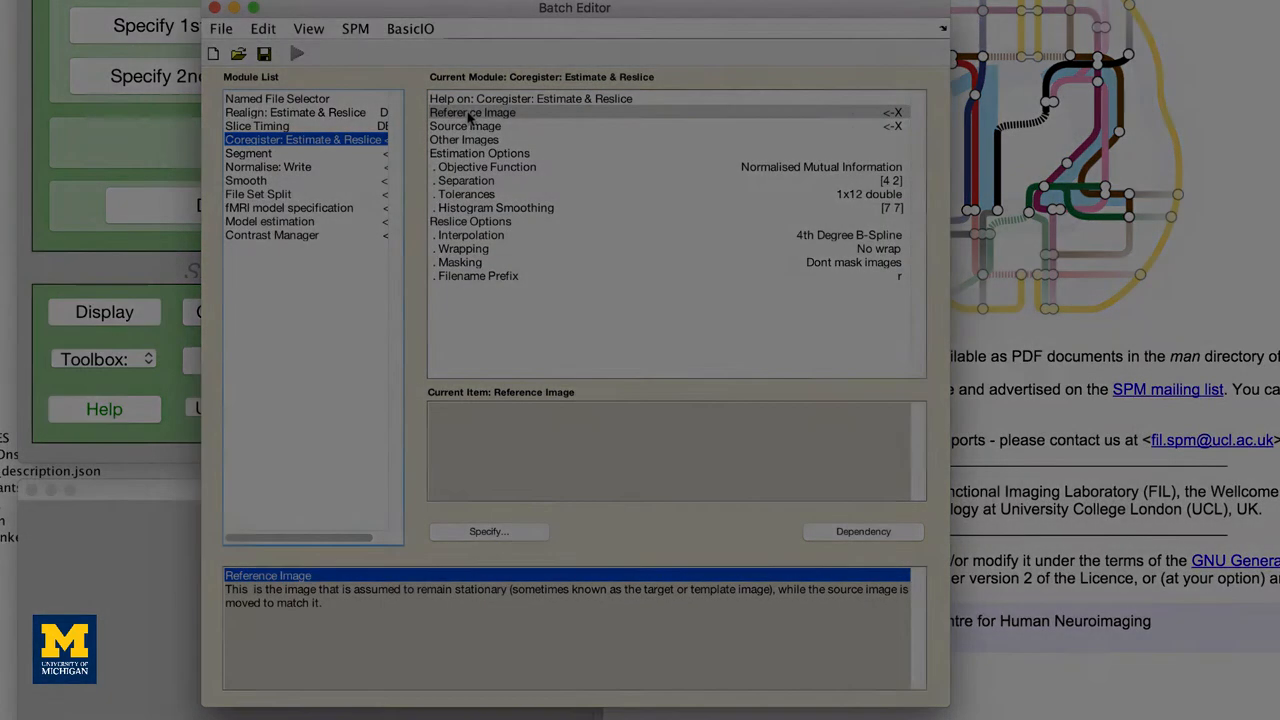
{"action": "left_click", "coordinate": [282, 238]}
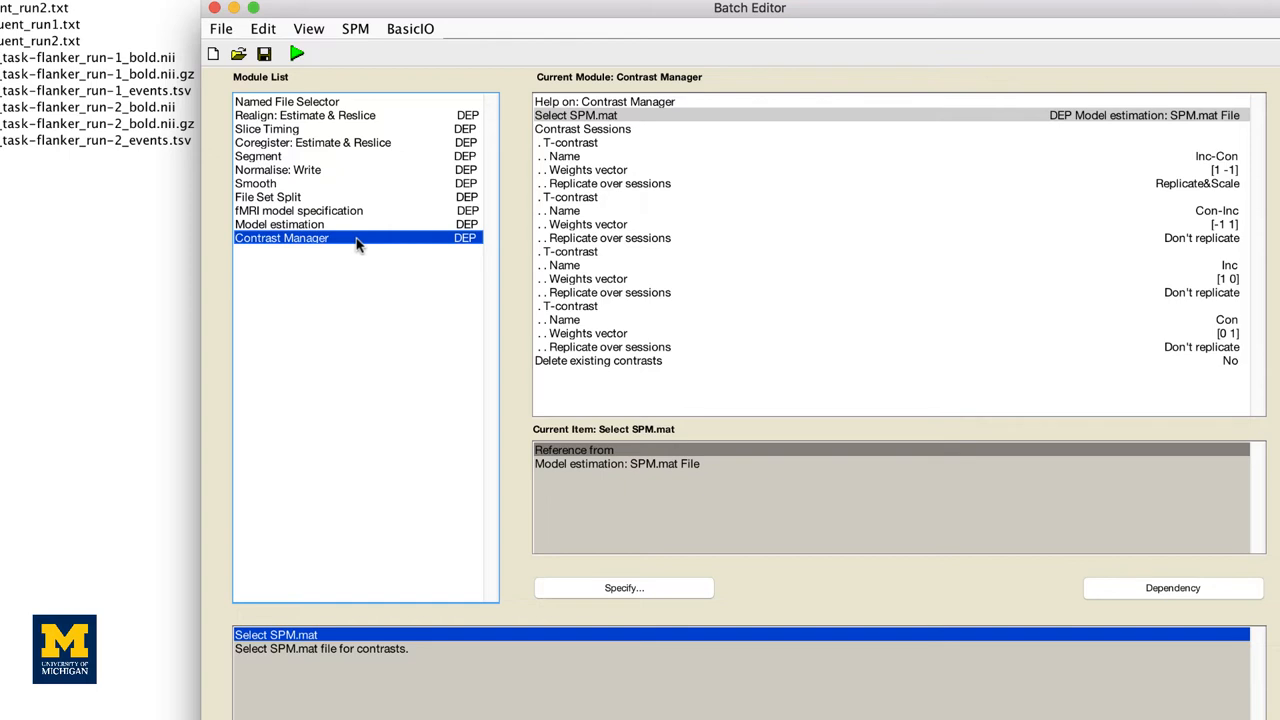
{"action": "mouse_move", "coordinate": [262, 105]}
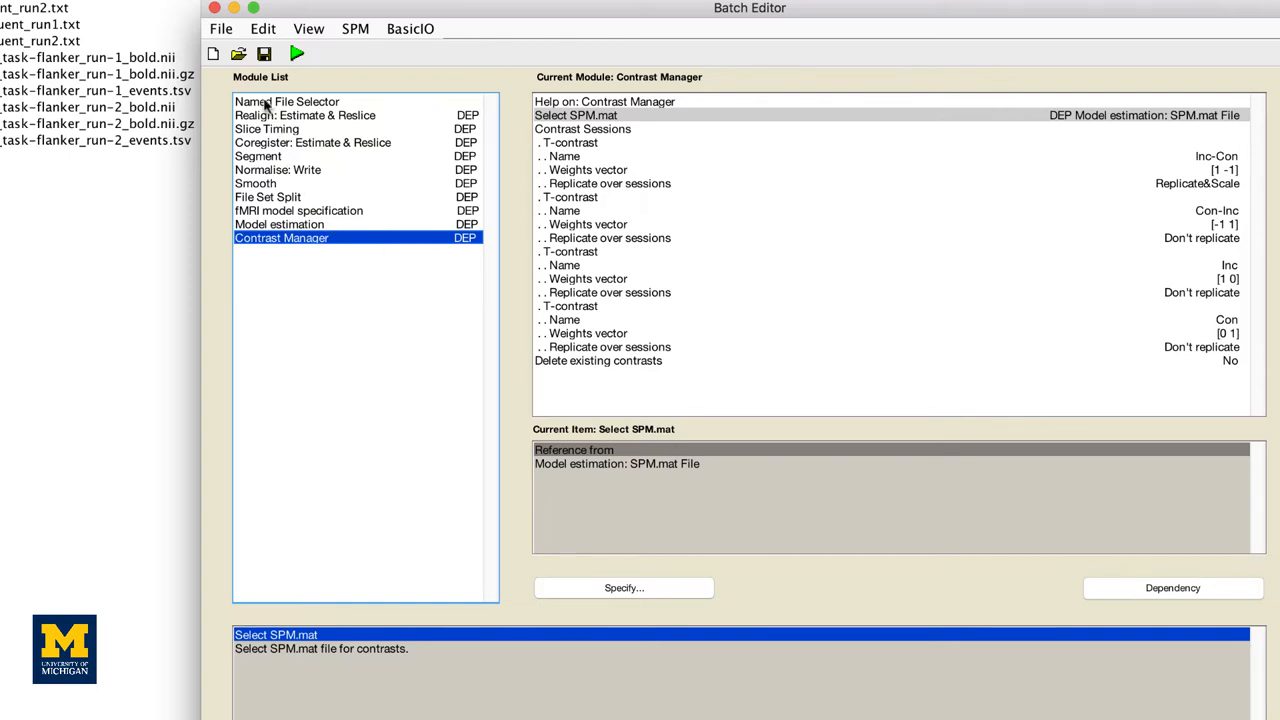
{"action": "left_click", "coordinate": [219, 28]}
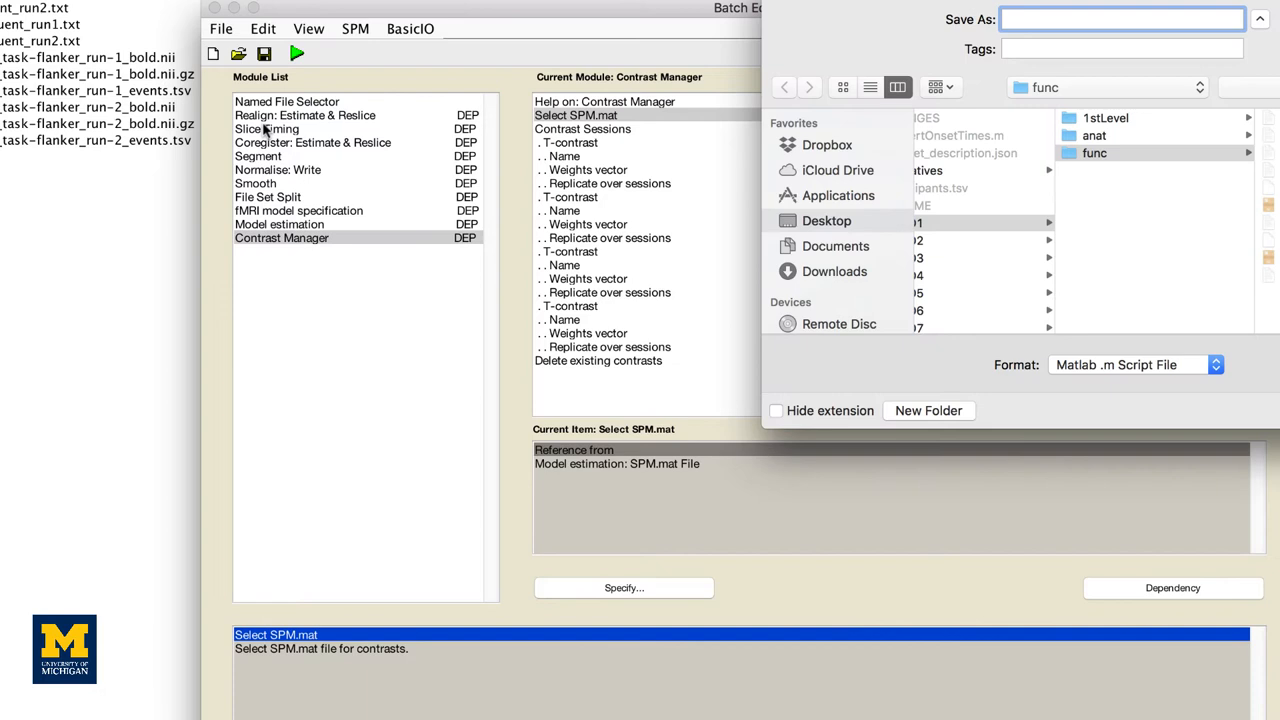
- Save the batch as the MATLAB script RunPreproc_Template
{"action": "type", "text": "RunPreproc"}
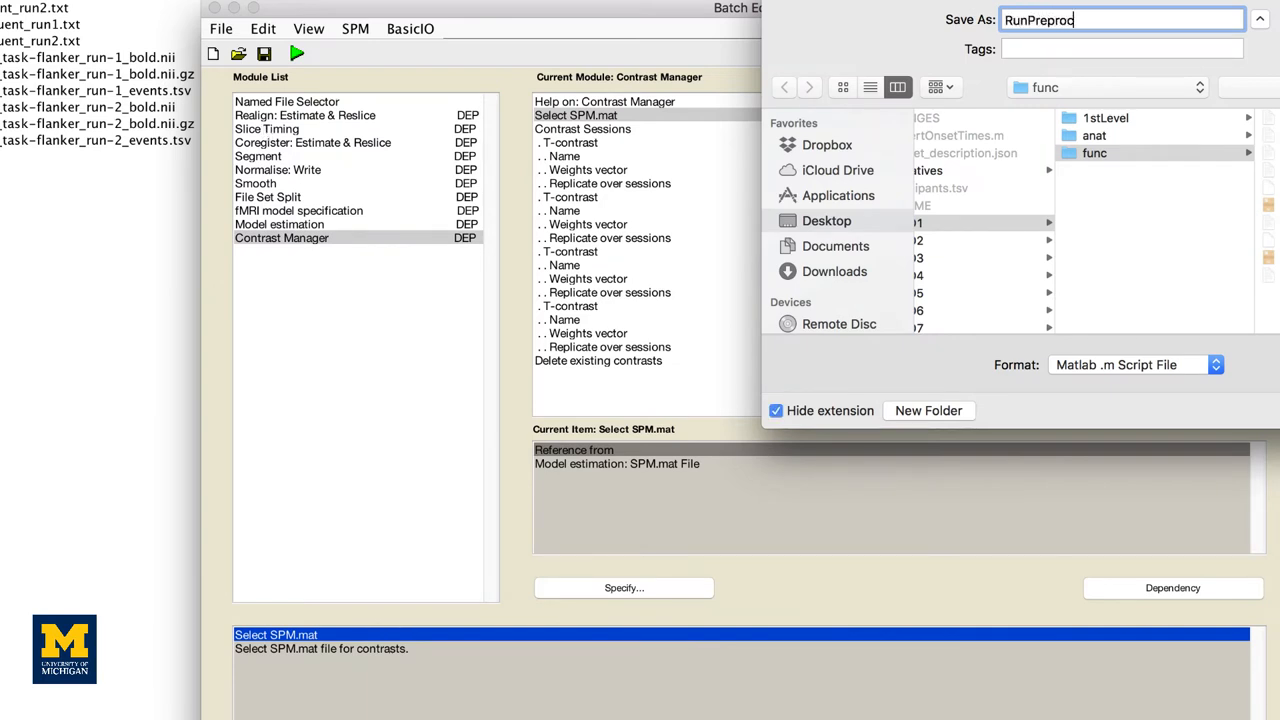
{"action": "type", "text": "_Template"}
{"action": "type", "text": "o"}
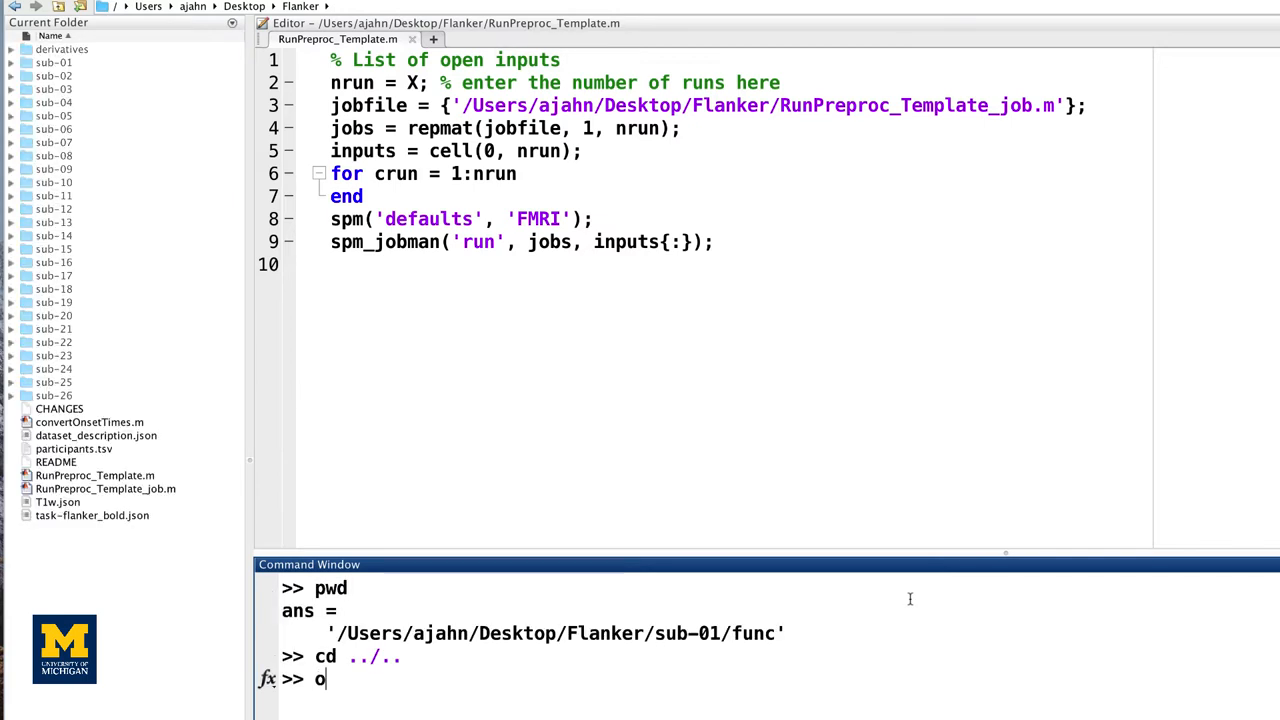
- Open RunPreproc_Template_job.m in the editor from the Command Window
{"action": "type", "text": "pen RunPreproc_Template_job.m"}
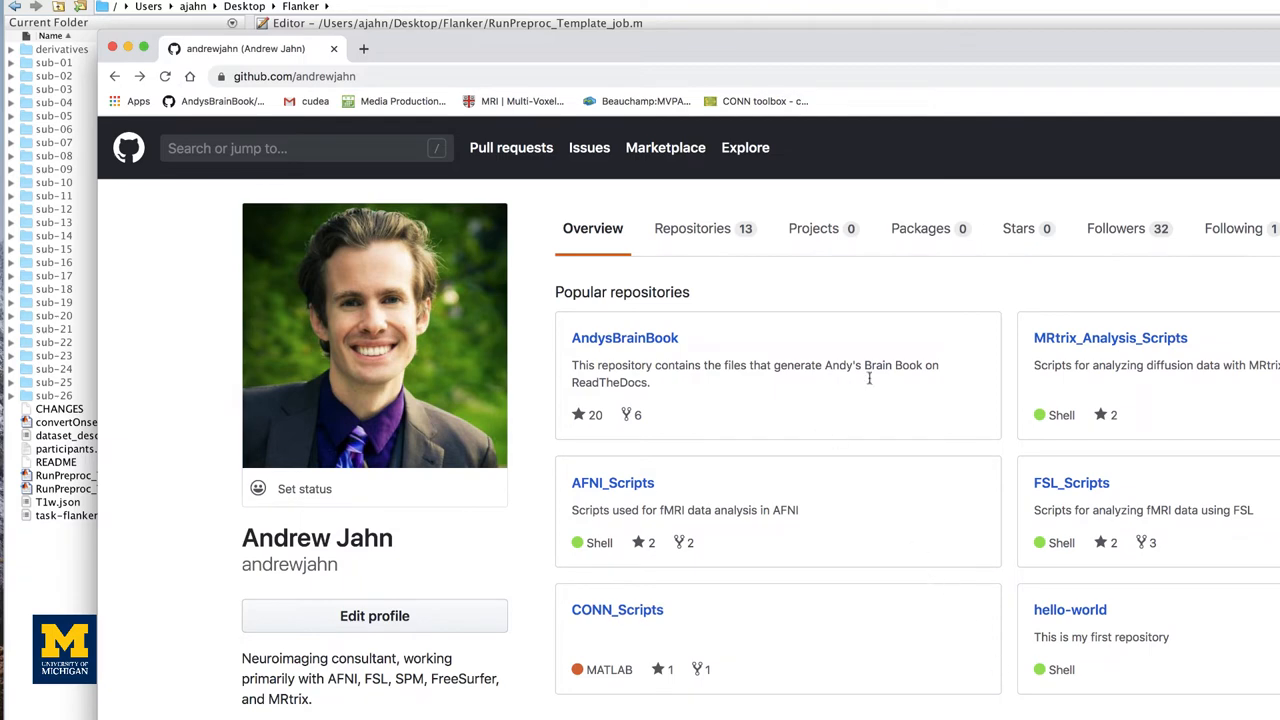
- Find RunPreproc_1stLevel_job.m in the SPM_Scripts repository on GitHub
{"action": "left_click", "coordinate": [693, 228]}
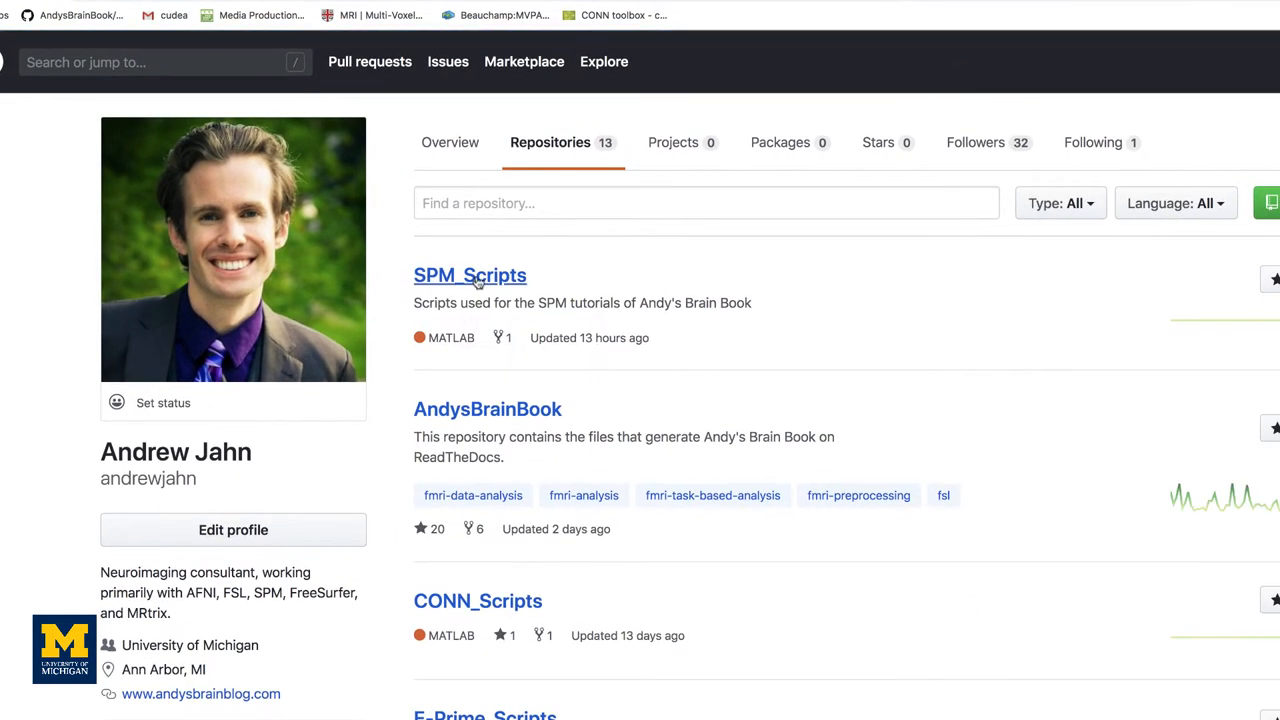
{"action": "left_click", "coordinate": [469, 275]}
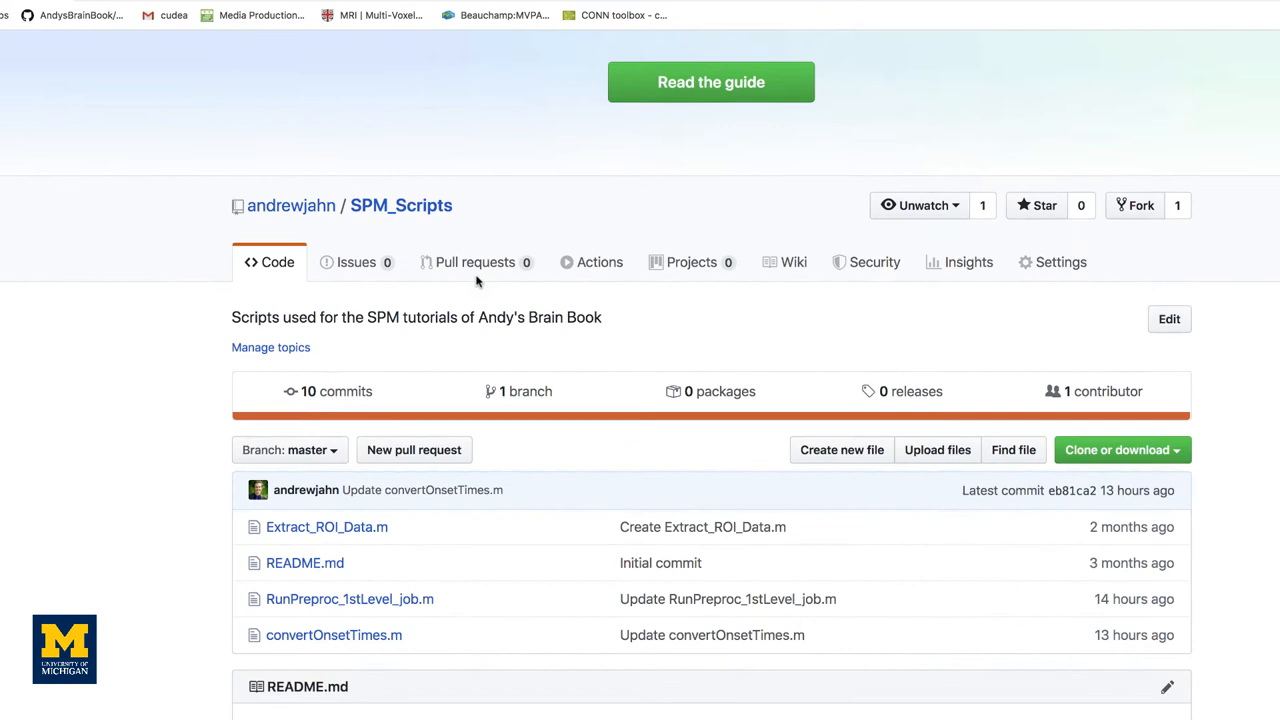
{"action": "left_click", "coordinate": [349, 599]}
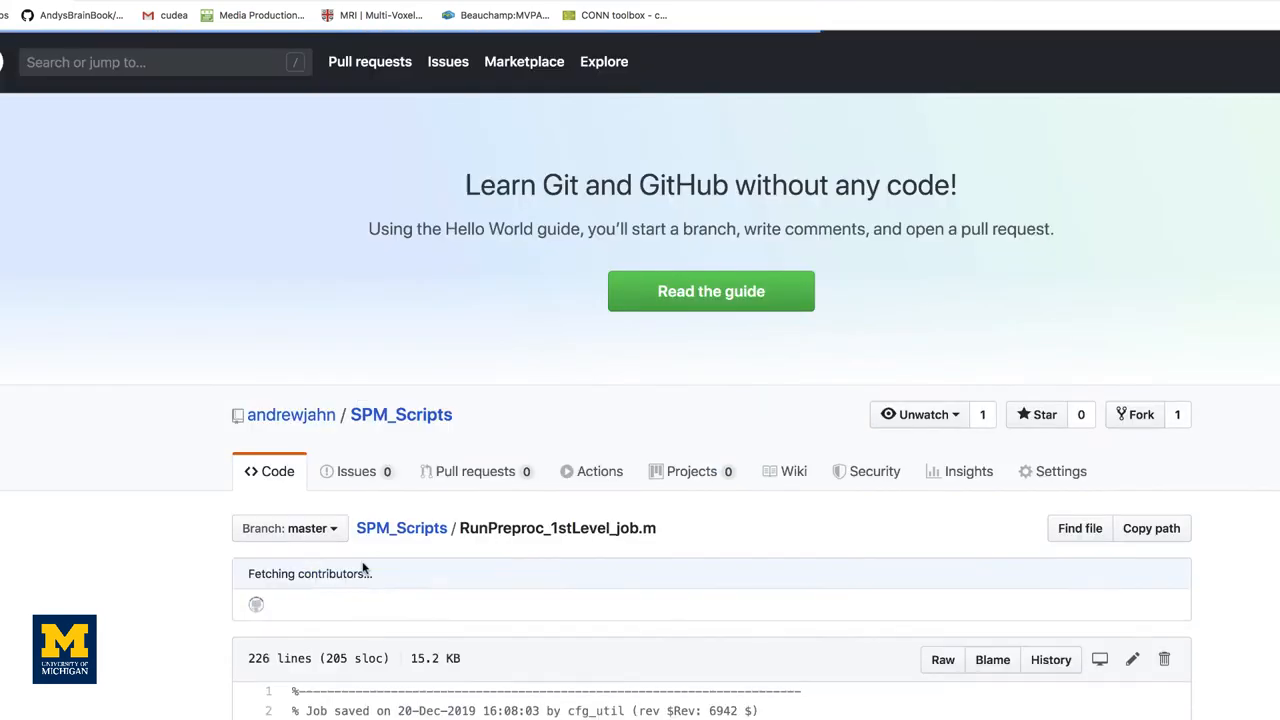
- Save the raw script into the Flanker folder
{"action": "right_click", "coordinate": [703, 393]}
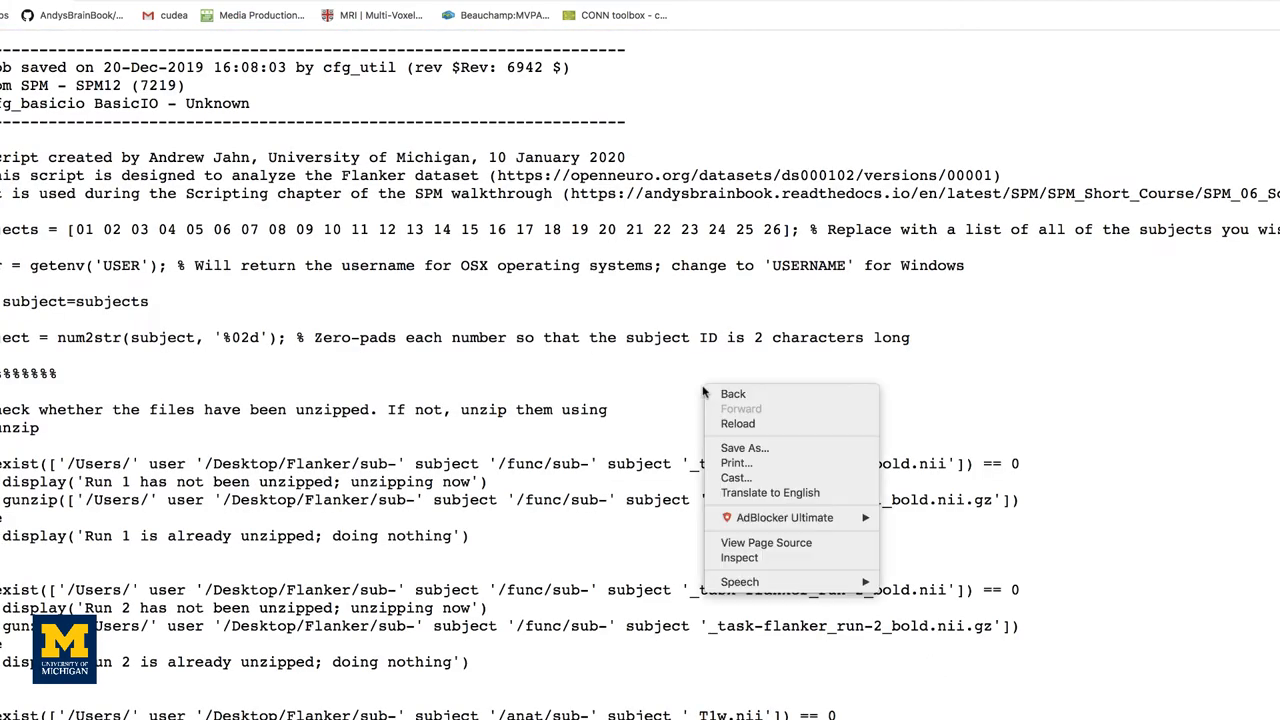
{"action": "left_click", "coordinate": [743, 447]}
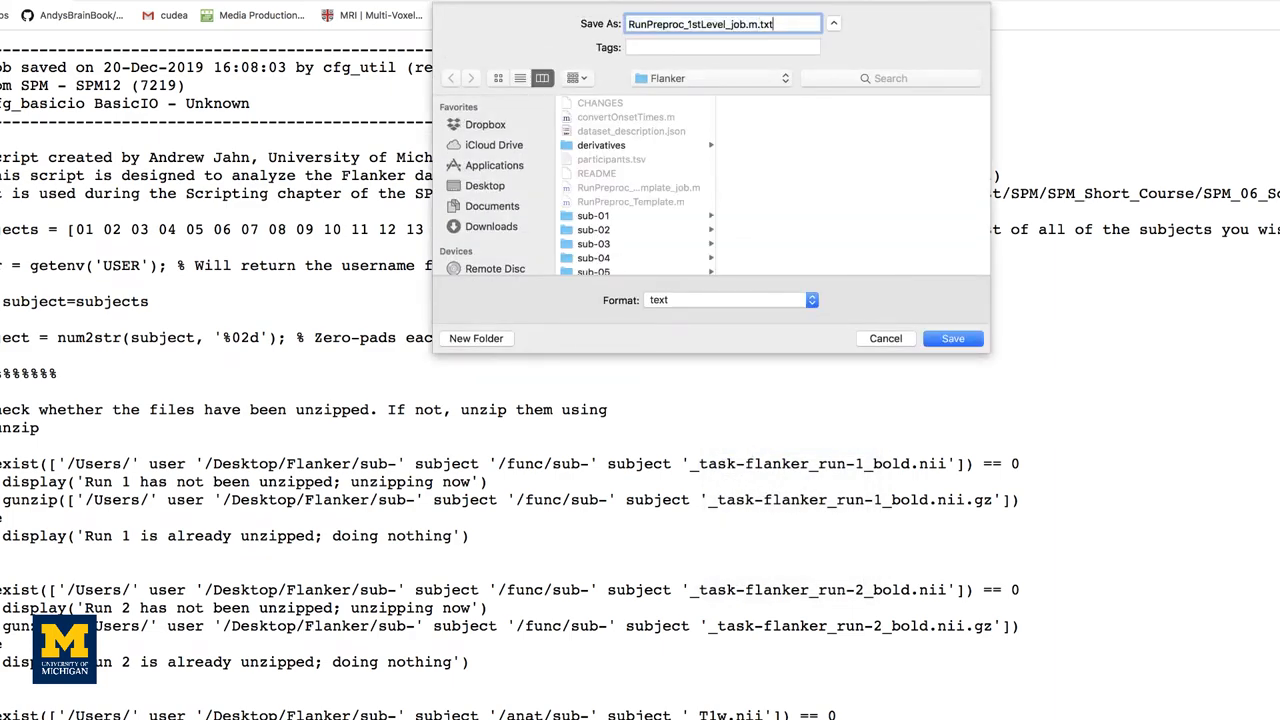
{"action": "key", "text": "BackSpace"}
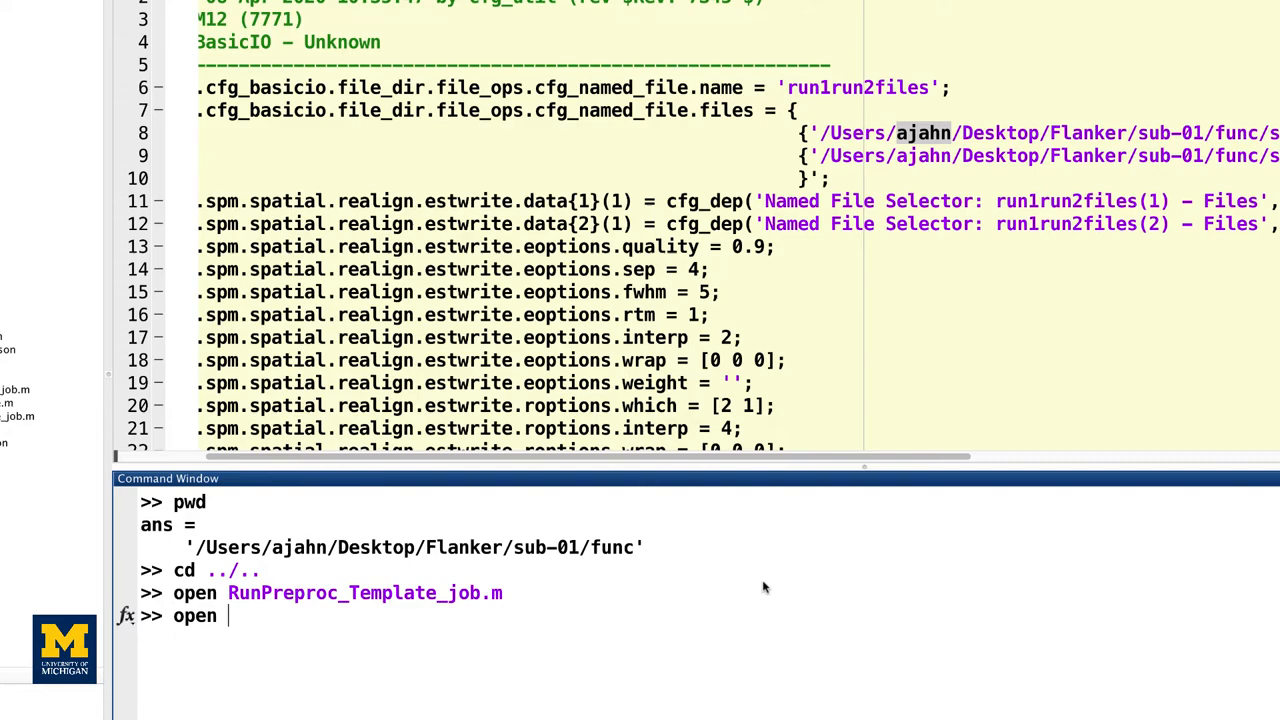
- Open RunPreproc_1stLevel_job.m and select the T1w path expression on line 38
{"action": "type", "text": "RunPreproc_1stLevel_job.m"}
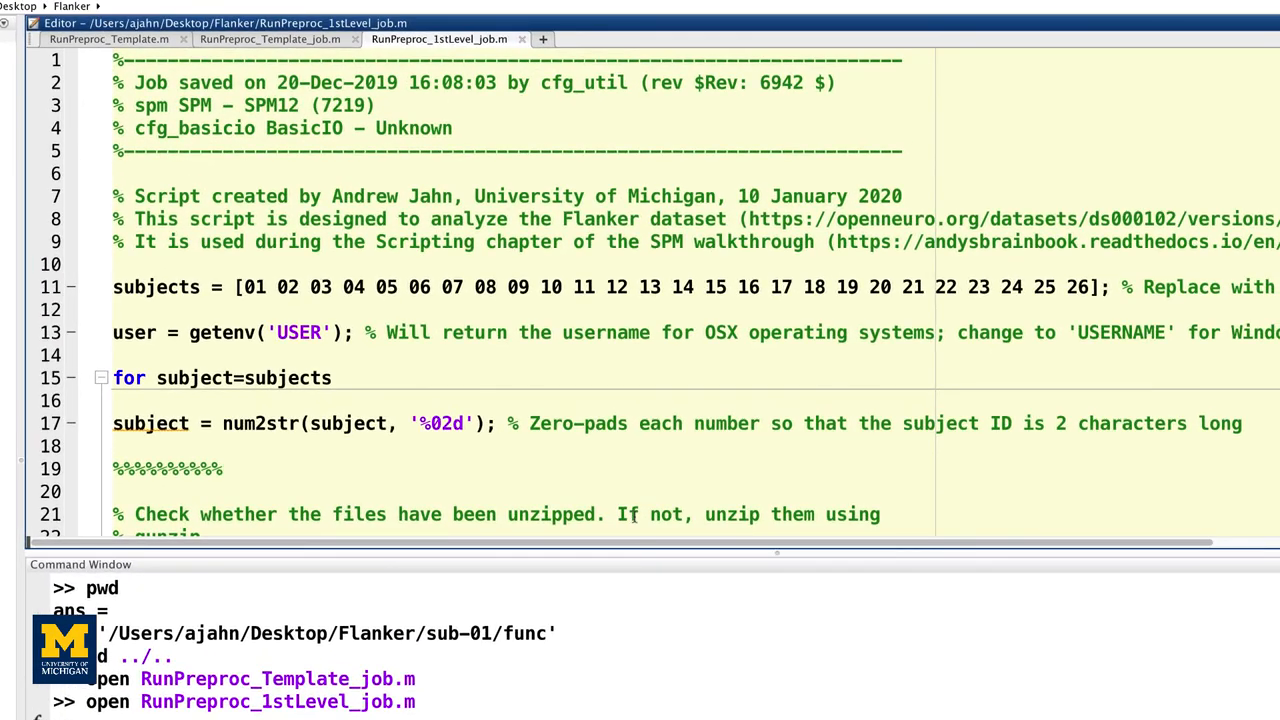
{"action": "mouse_move", "coordinate": [1173, 332]}
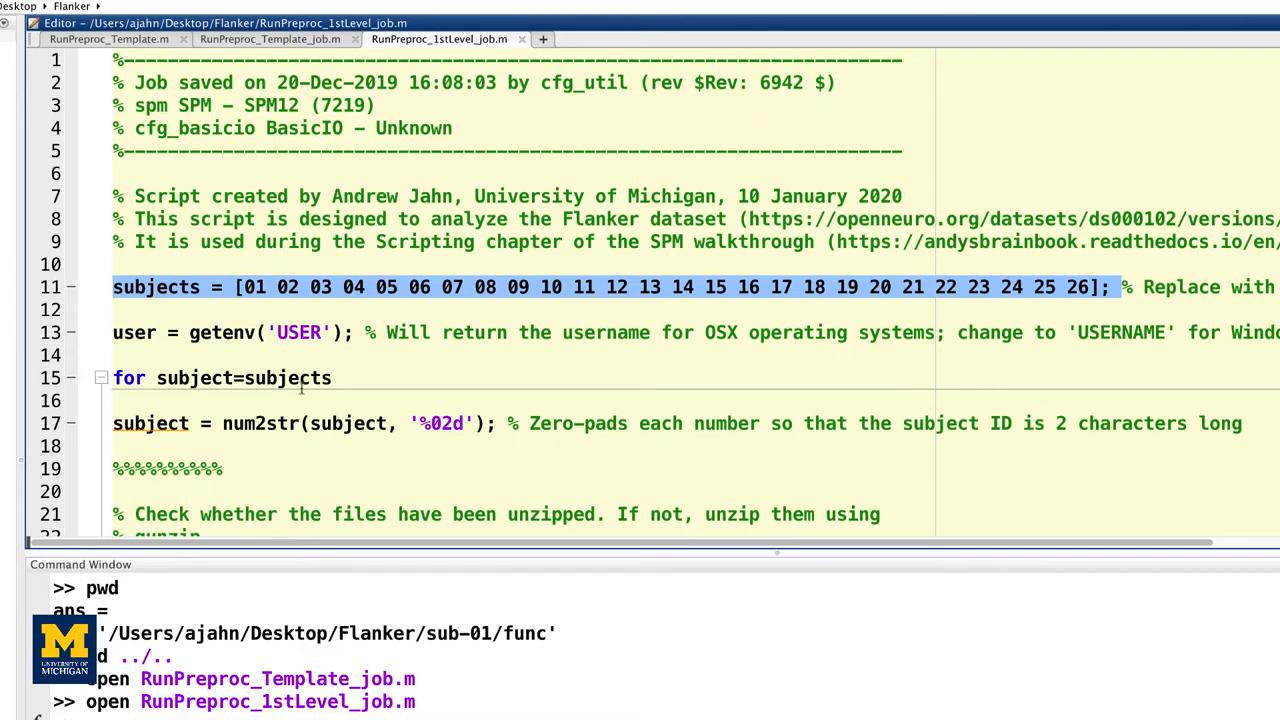
{"action": "scroll", "scroll_direction": "down", "scroll_amount": 3}
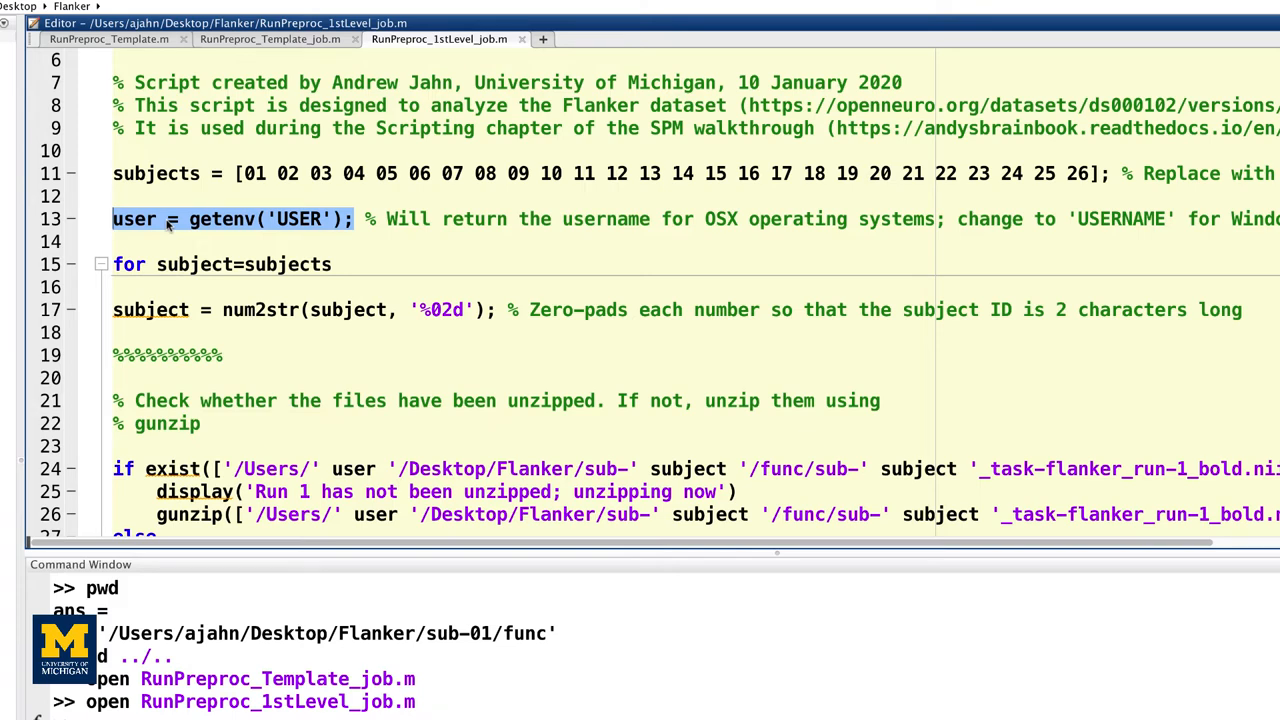
{"action": "scroll", "scroll_direction": "down", "scroll_amount": 3}
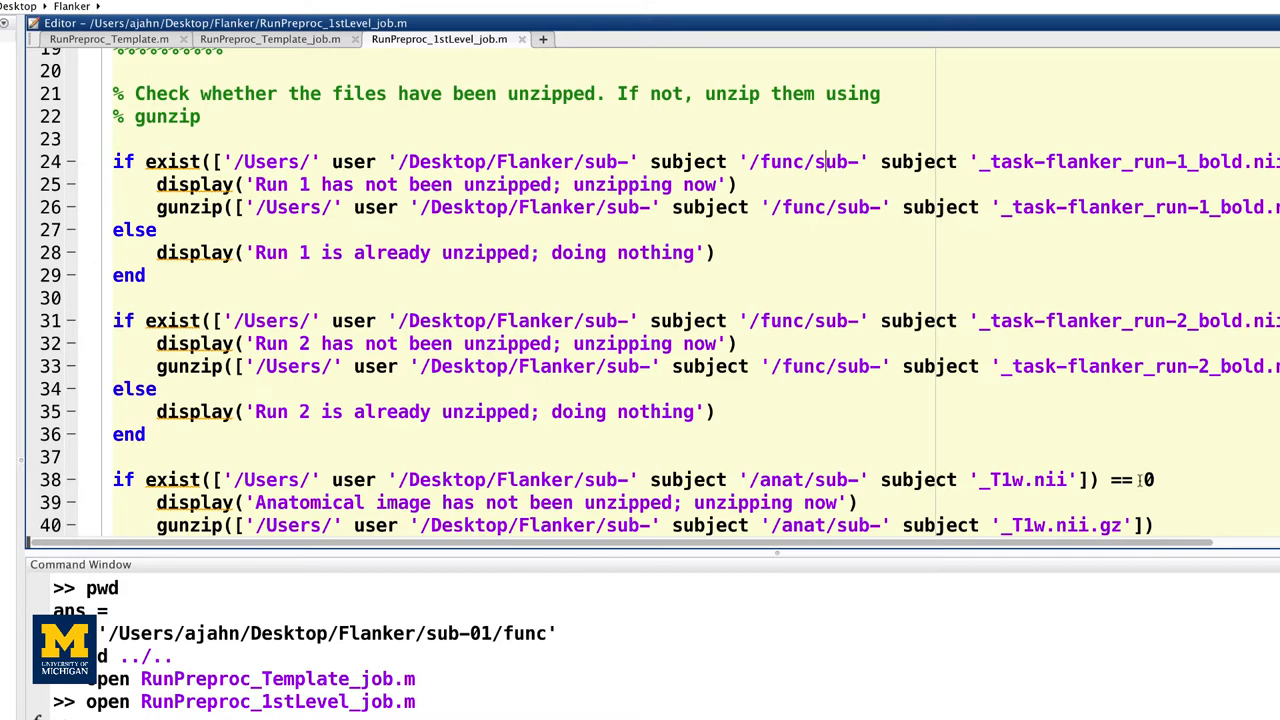
{"action": "left_click", "coordinate": [1083, 480]}
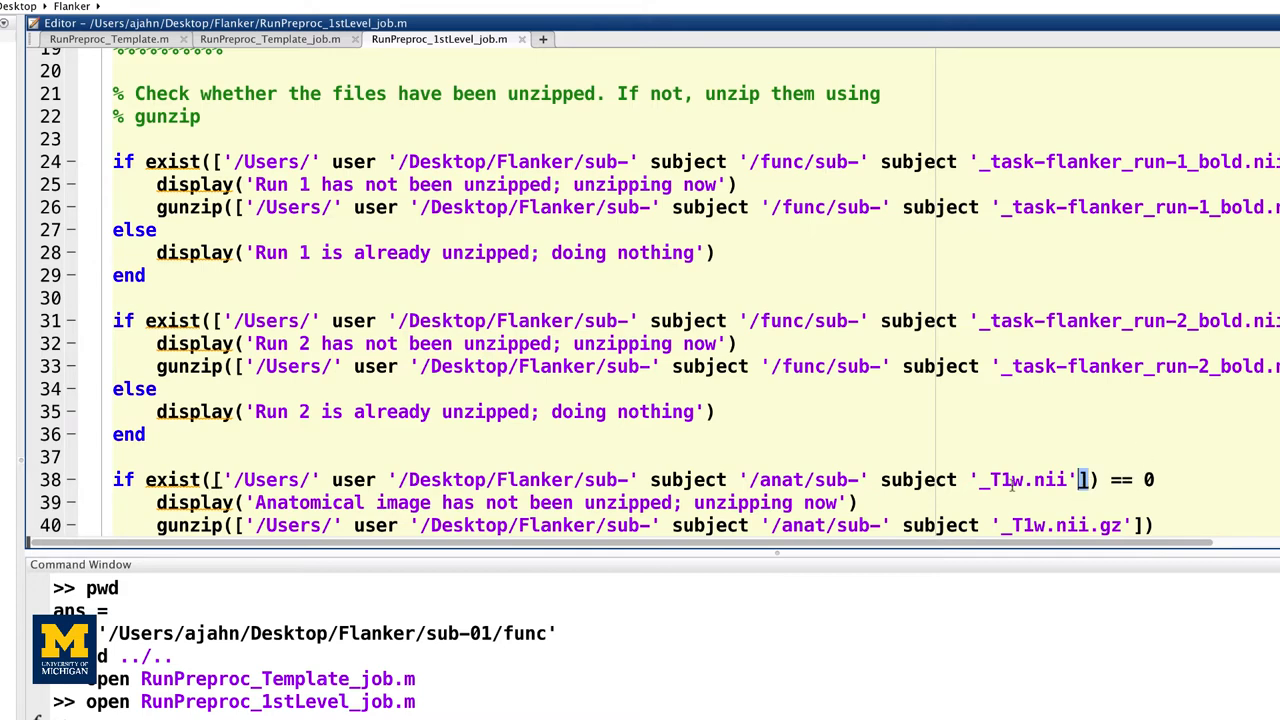
{"action": "left_click_drag", "start_coordinate": [213, 479], "coordinate": [1083, 479]}
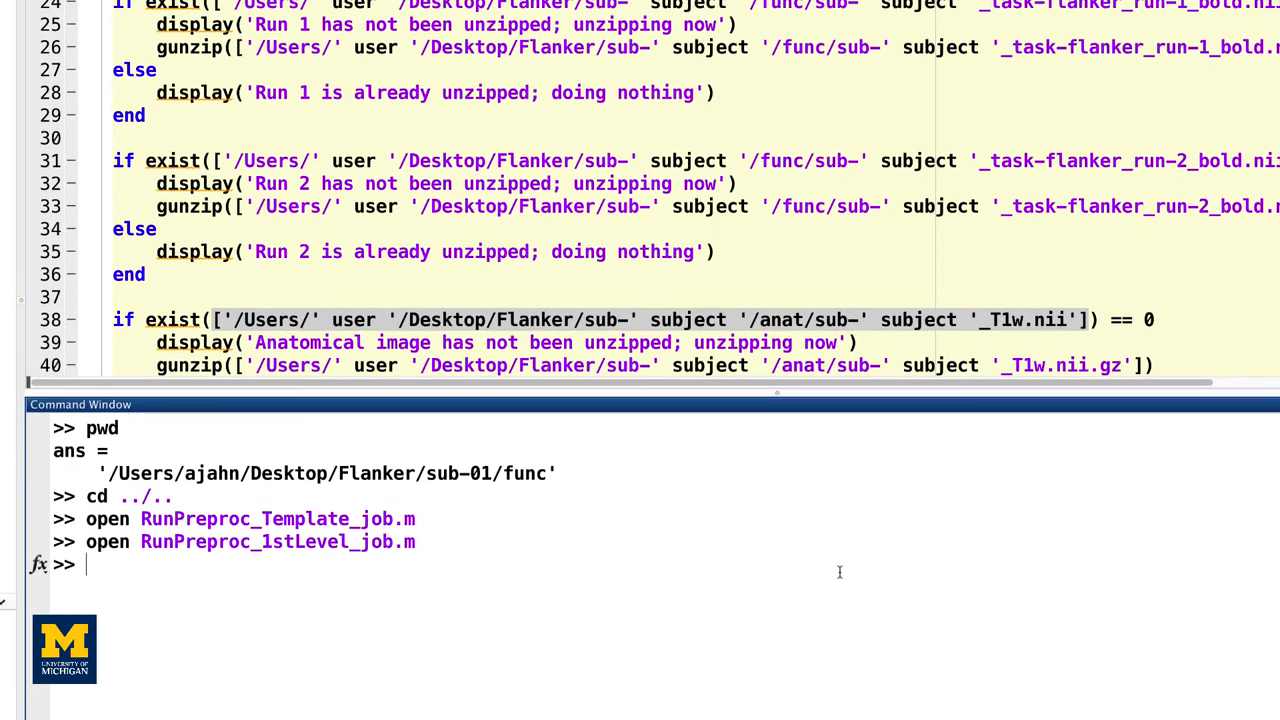
- Set user='ajahn' and subject='01' in the Command Window
{"action": "type", "text": "user='ajahn';"}
{"action": "type", "text": "subject"}
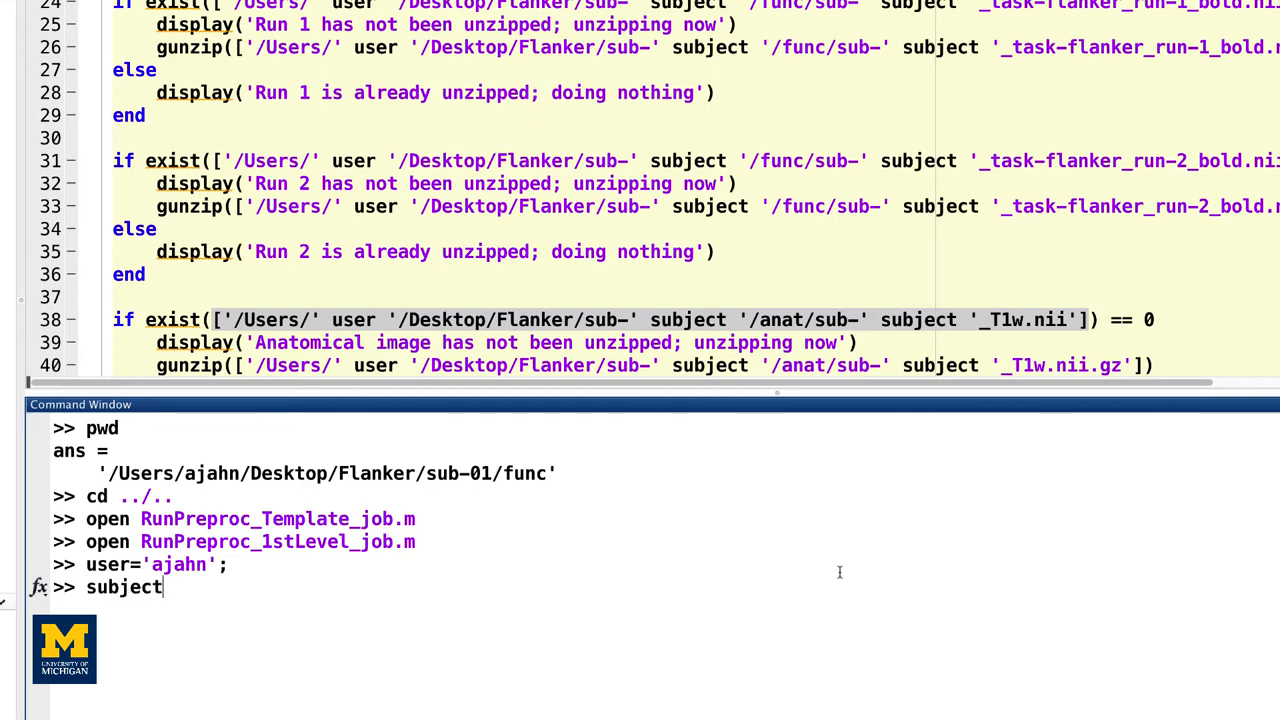
{"action": "type", "text": "='01'"}
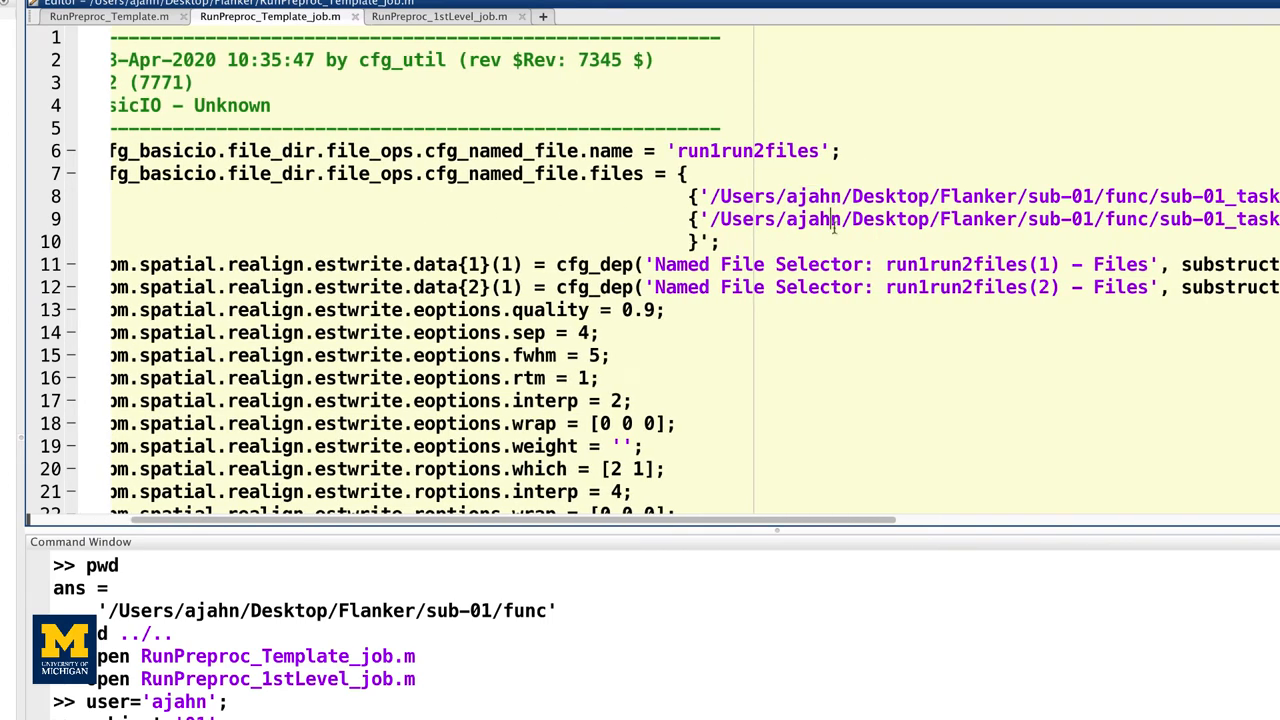
- Compare the 1stLevel script's variable-based matlabbatch paths with the template job file's
{"action": "left_click", "coordinate": [468, 28]}
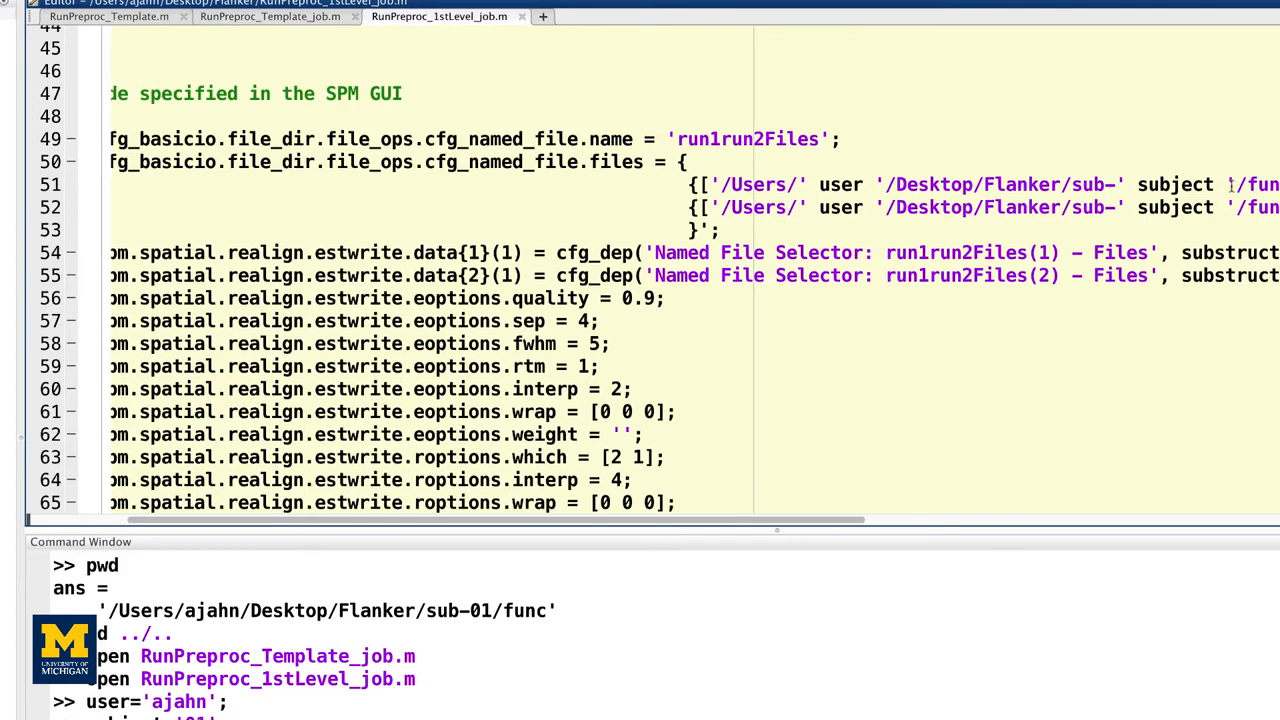
{"action": "double_click", "coordinate": [841, 184]}
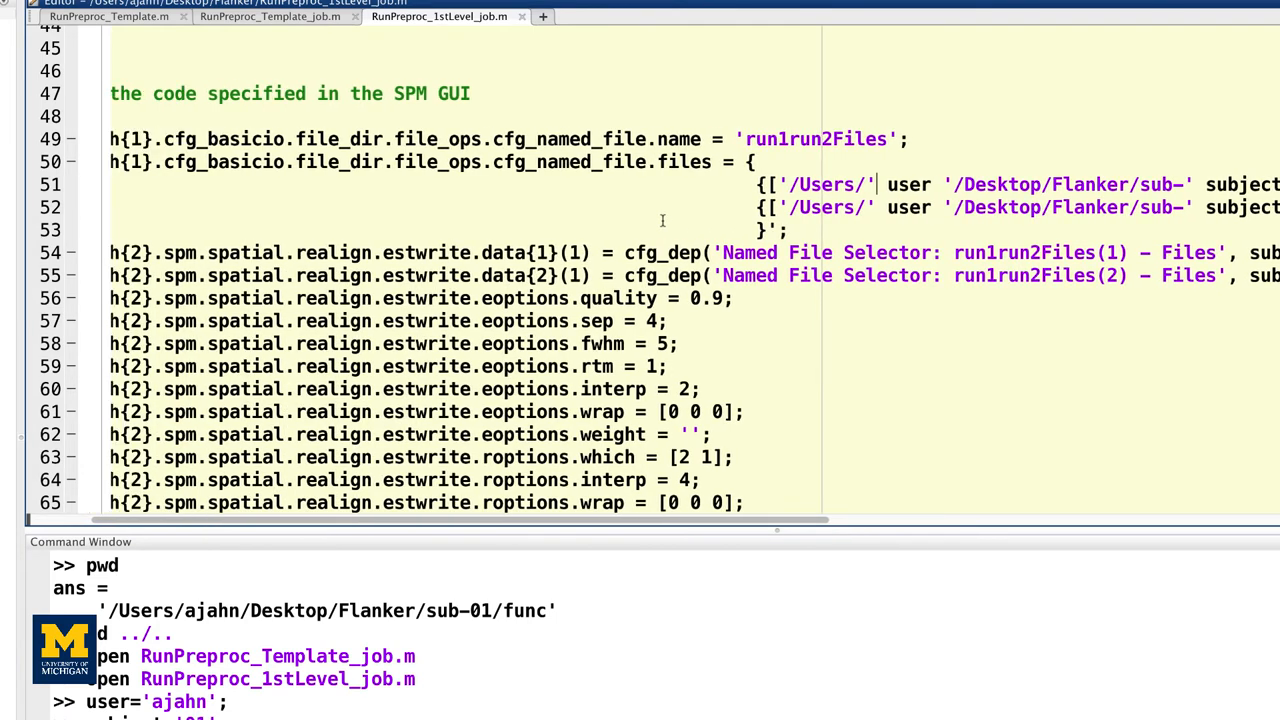
{"action": "left_click", "coordinate": [258, 16]}
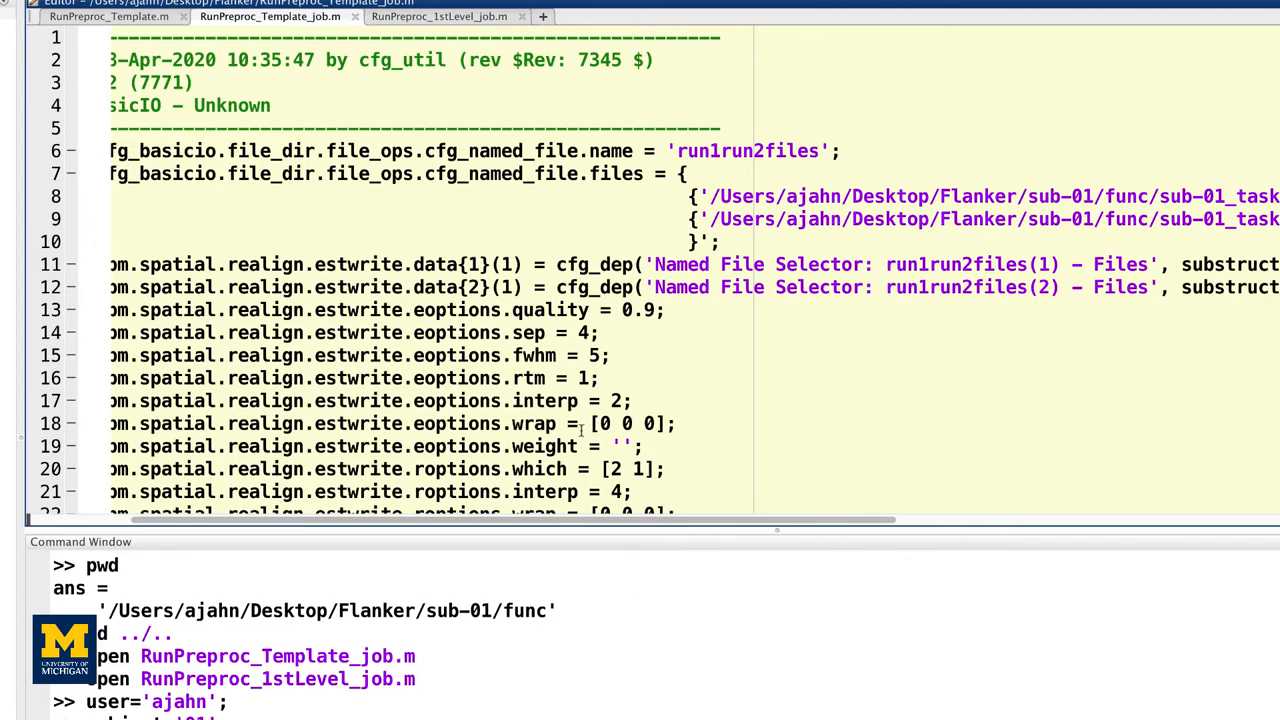
{"action": "scroll", "scroll_direction": "left", "scroll_amount": 3}
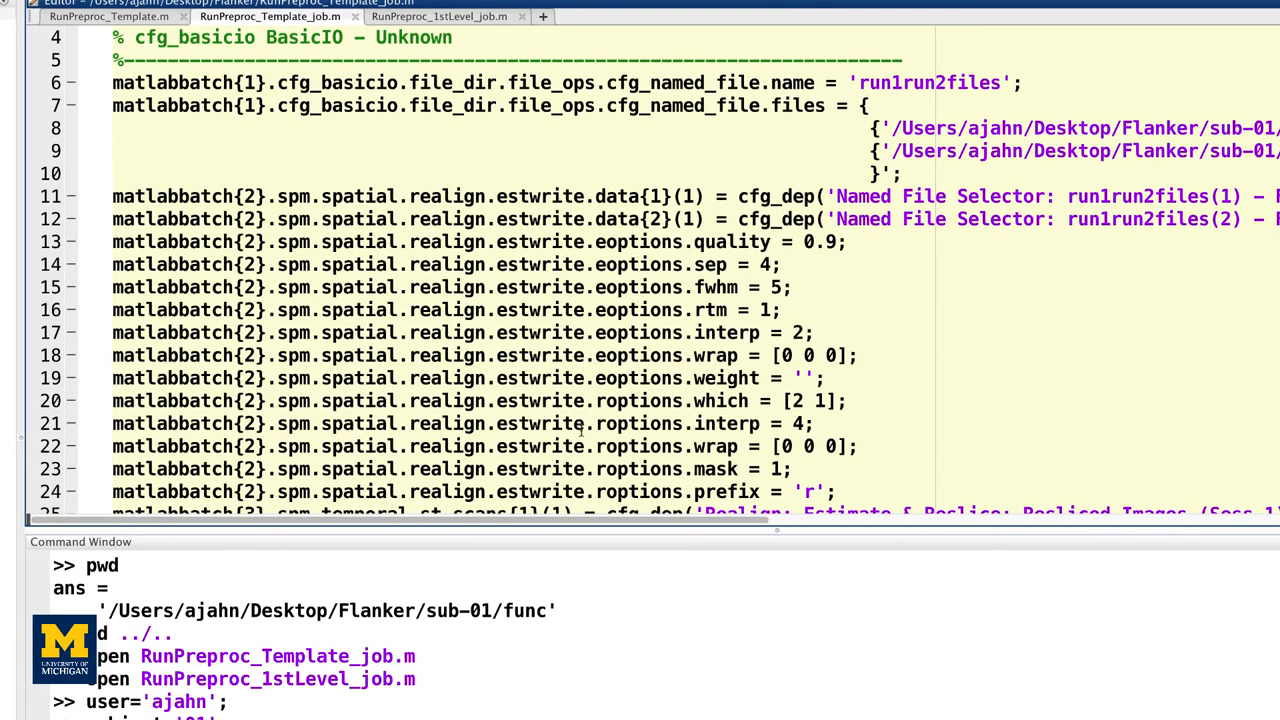
{"action": "scroll", "scroll_direction": "down", "scroll_amount": 3}
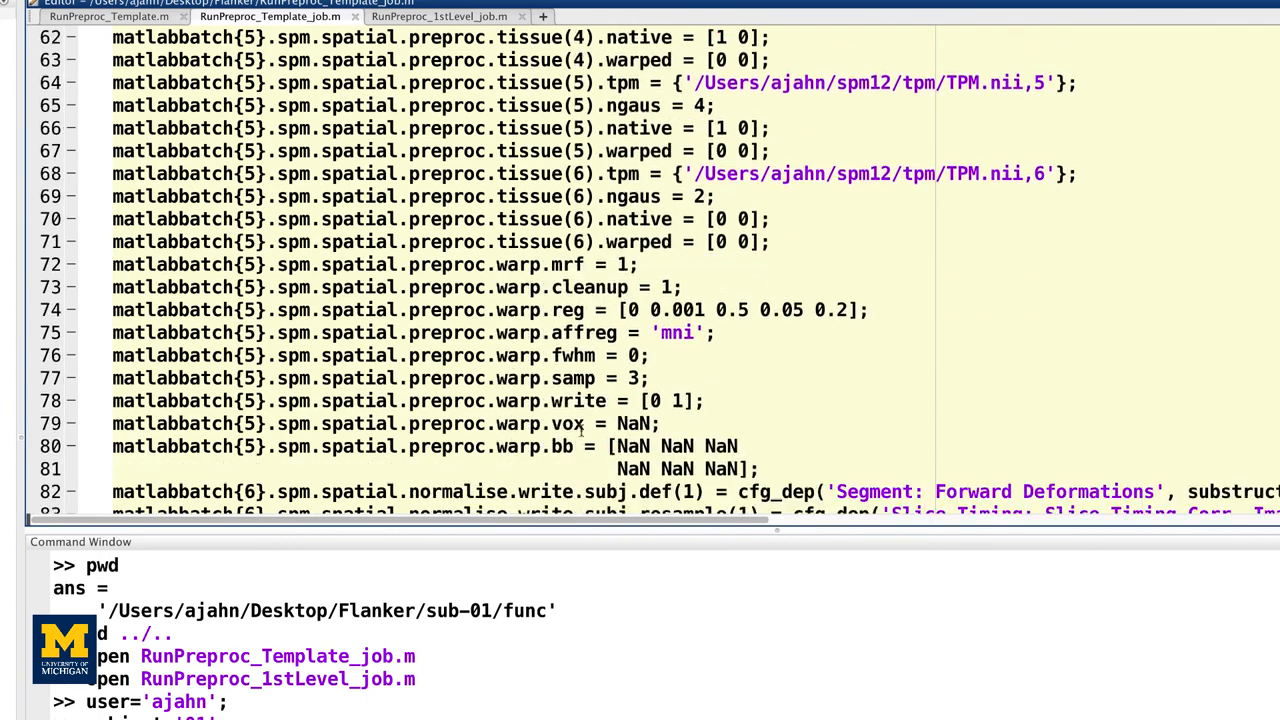
{"action": "scroll", "scroll_direction": "down", "scroll_amount": 3}
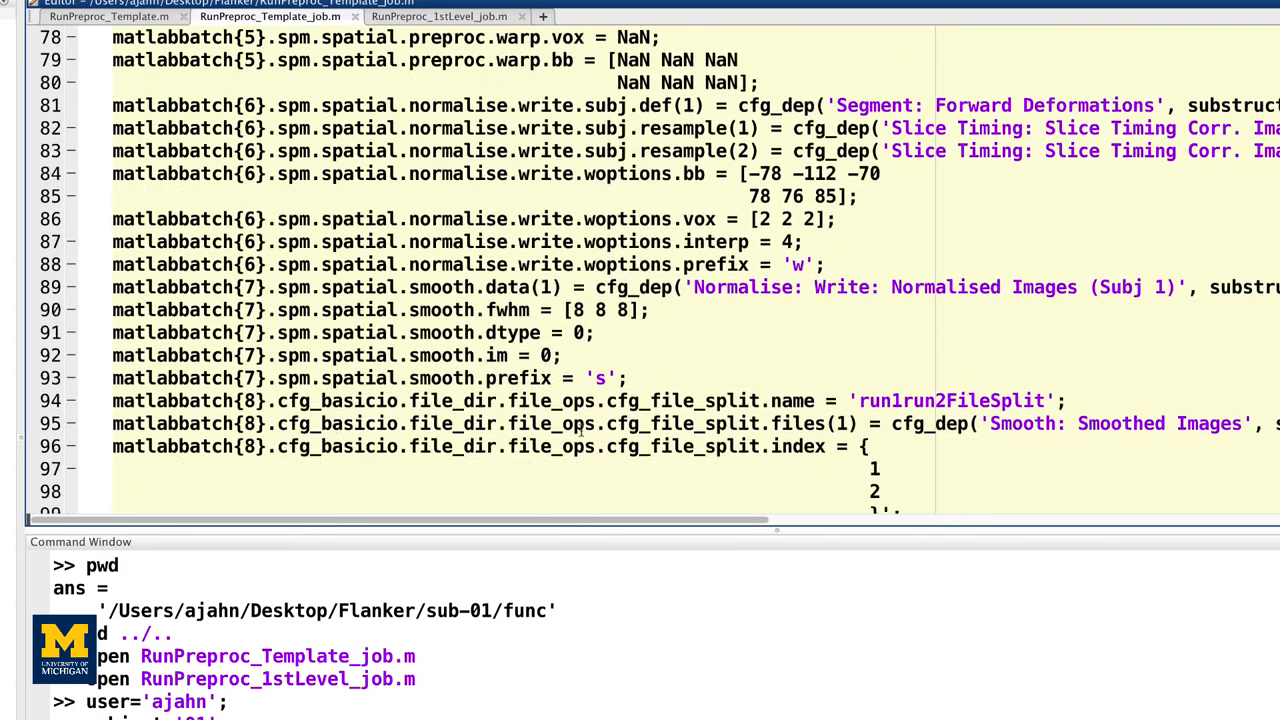
{"action": "scroll", "scroll_direction": "down", "scroll_amount": 3}
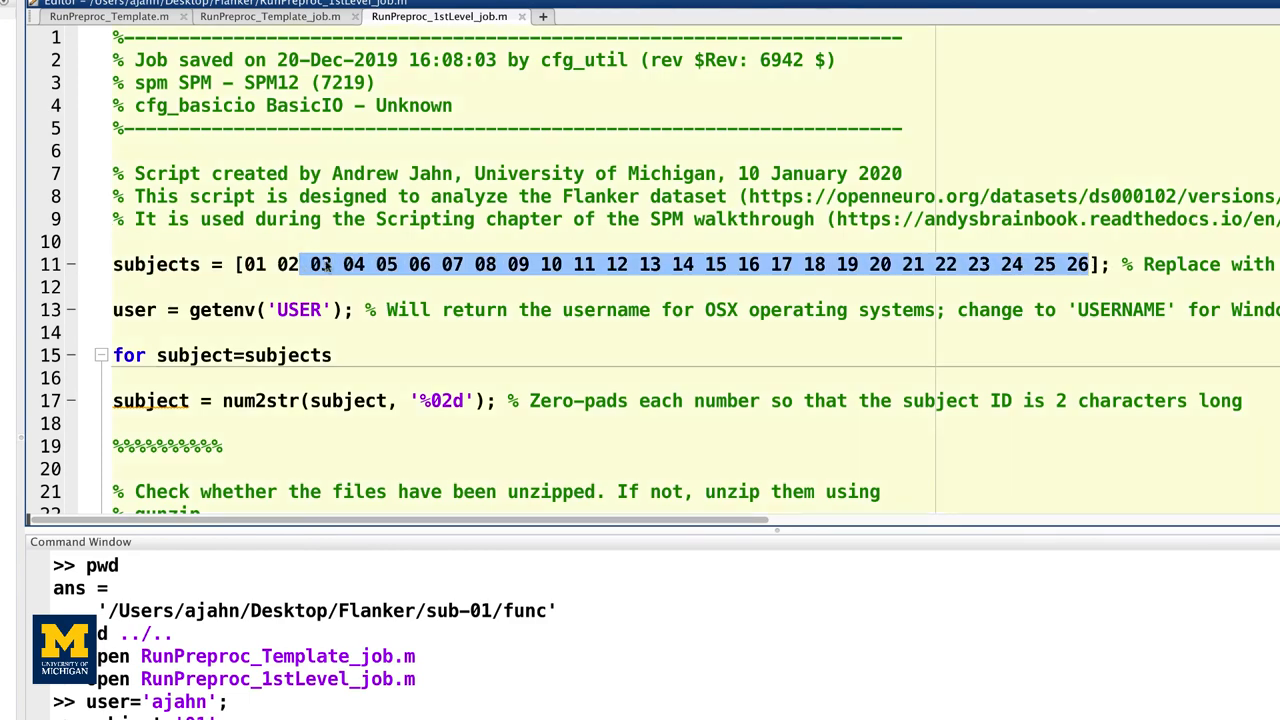
- Trim the subjects list to [01 02] and begin entering RunPre in the Command Window
{"action": "key", "text": "Delete"}
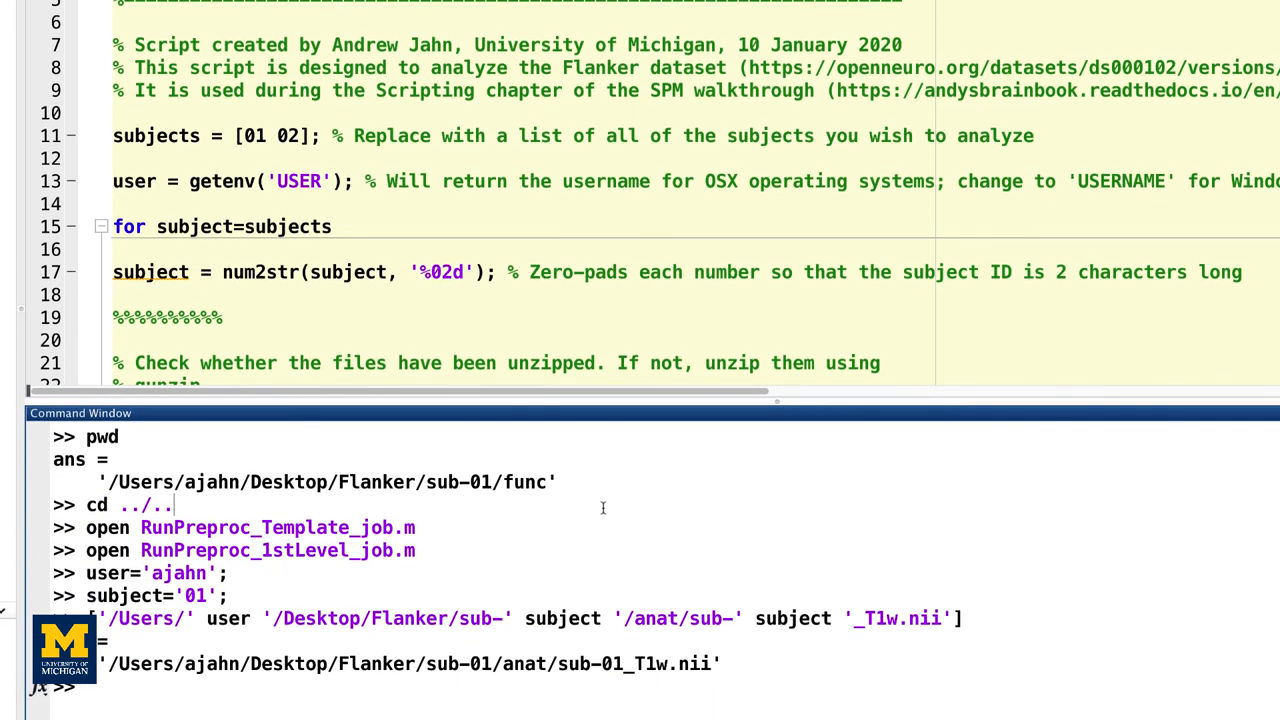
{"action": "type", "text": "RunPre"}
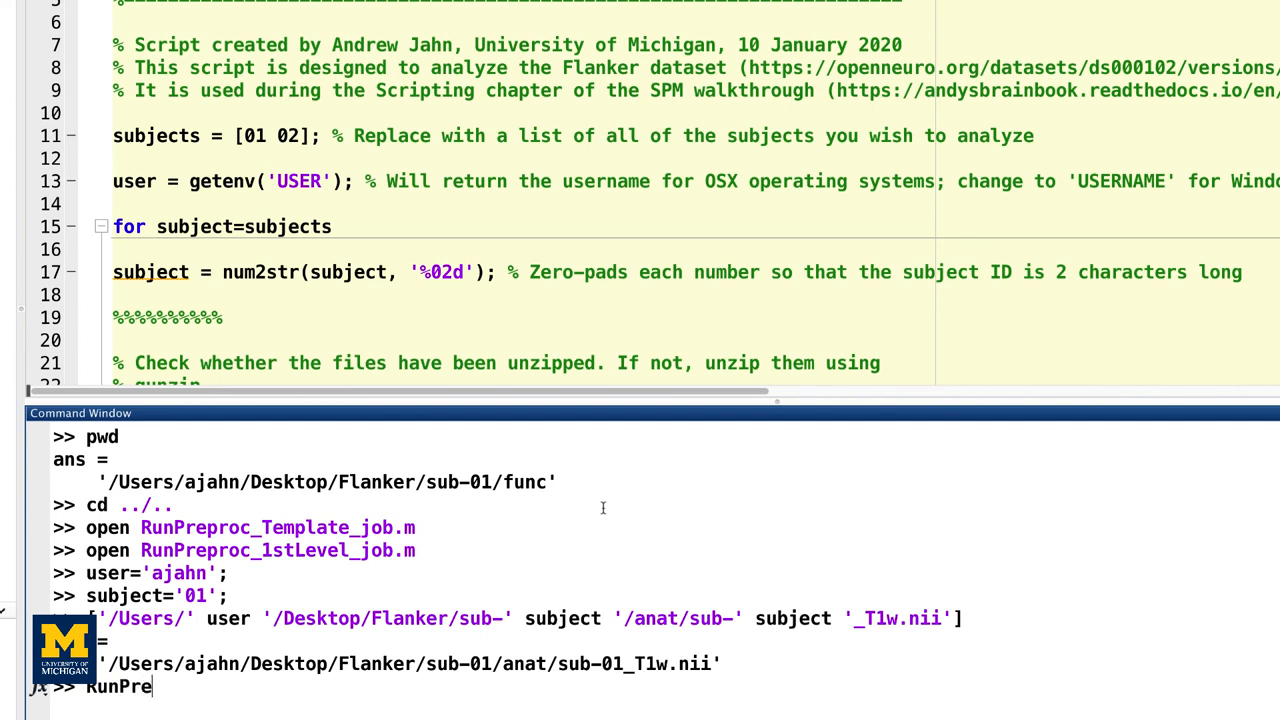